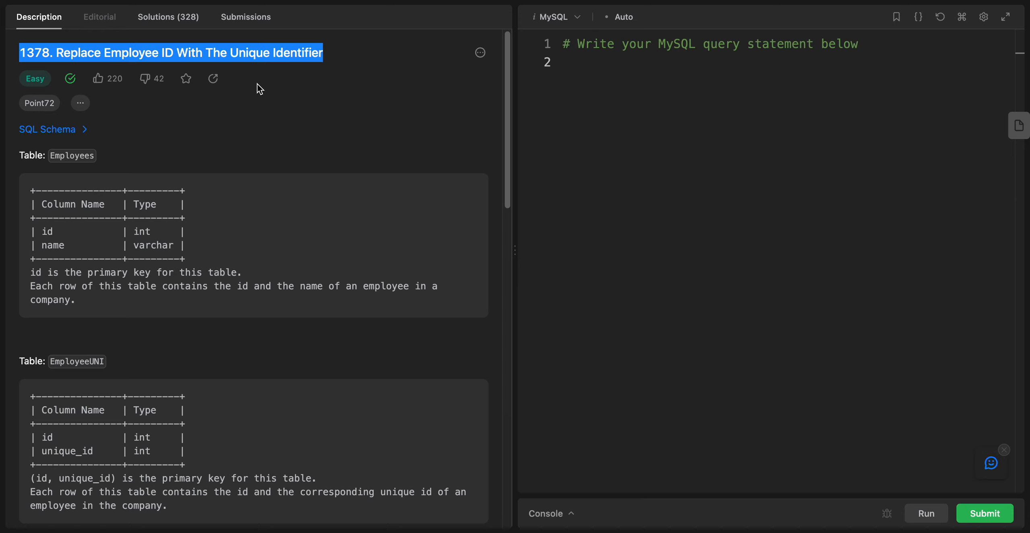
Step: Review the problem statement, highlighting 'unique' and the unique_id column of EmployeeUNI
{"action": "left_click", "coordinate": [204, 52]}
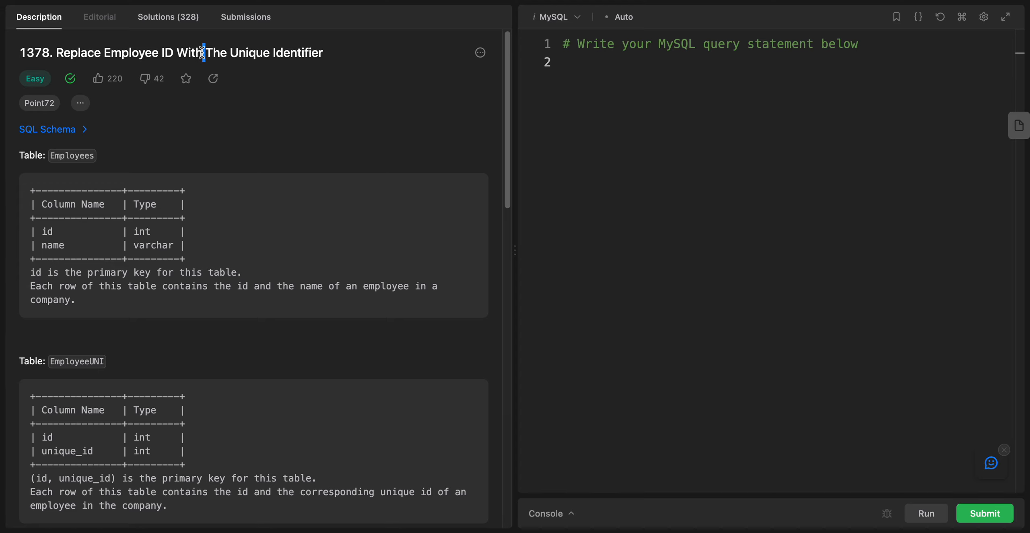
{"action": "mouse_move", "coordinate": [262, 176]}
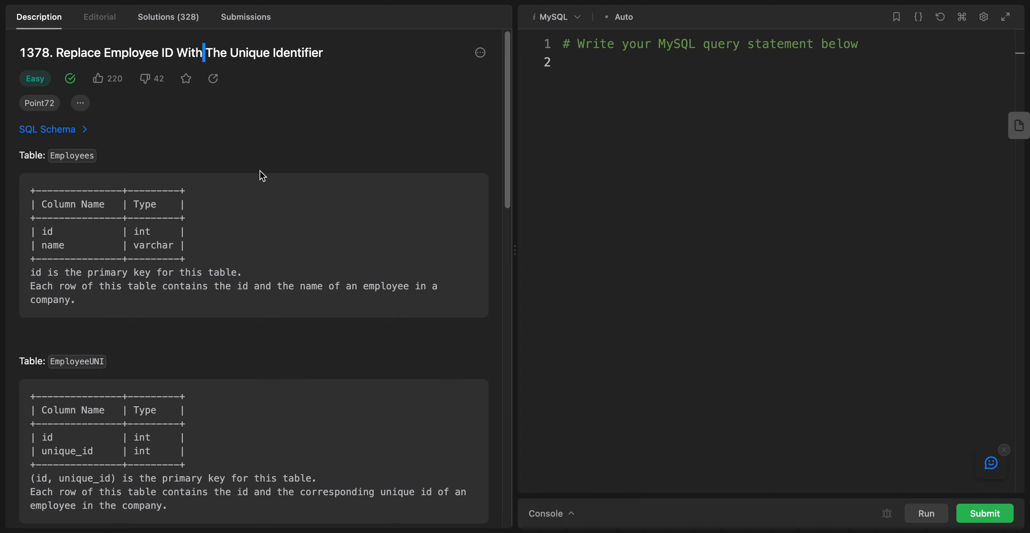
{"action": "scroll", "scroll_direction": "down", "scroll_amount": 3}
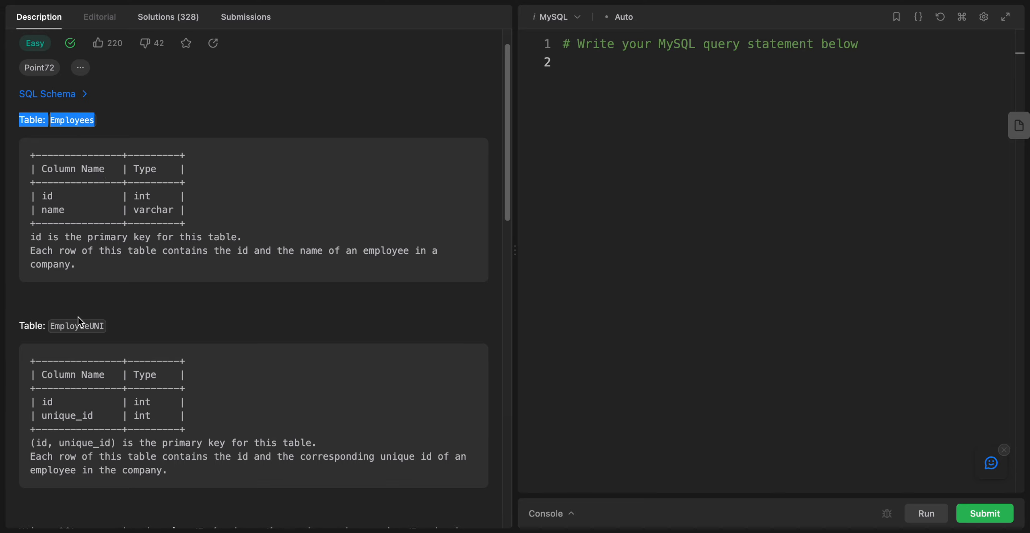
{"action": "scroll", "scroll_direction": "down", "scroll_amount": 3}
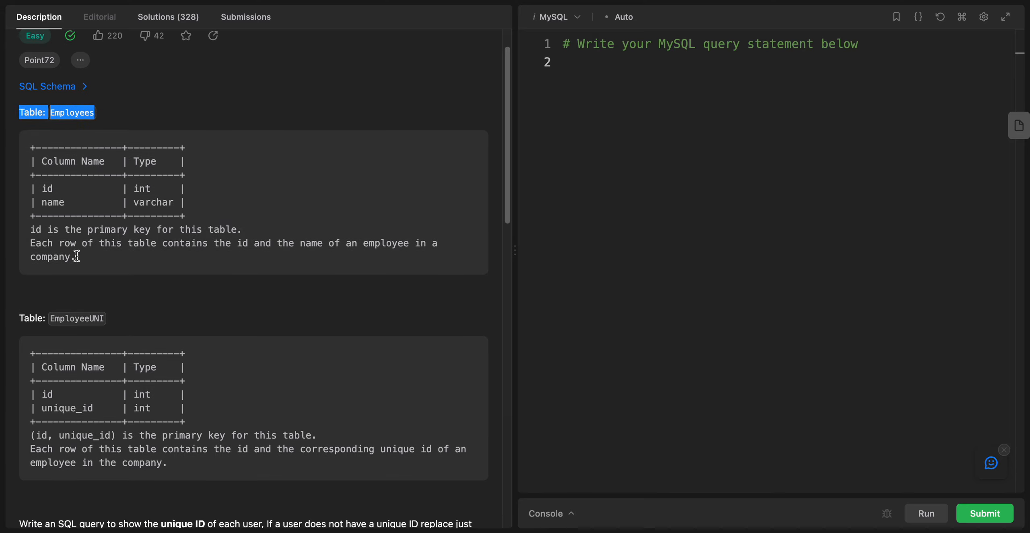
{"action": "mouse_move", "coordinate": [164, 267]}
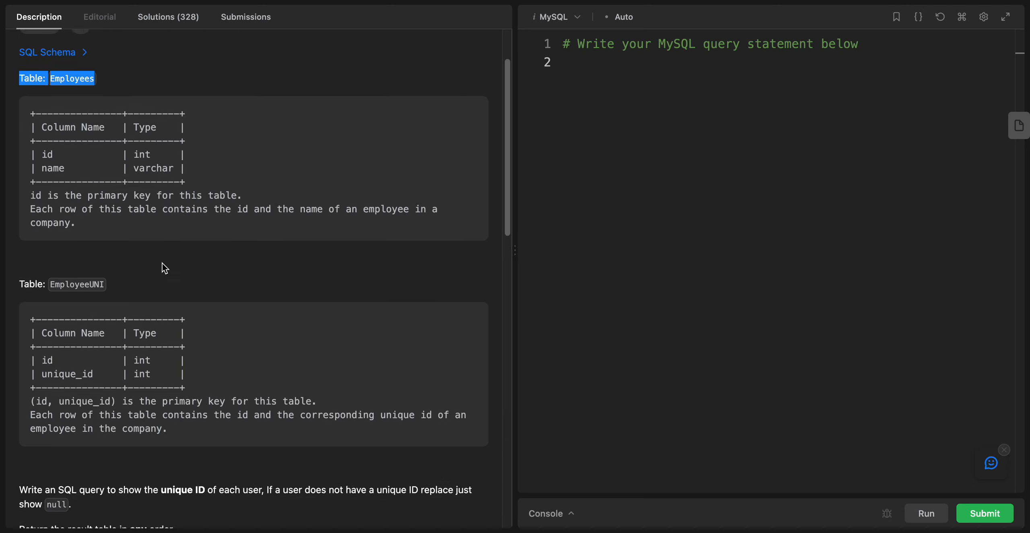
{"action": "scroll", "scroll_direction": "down", "scroll_amount": 3}
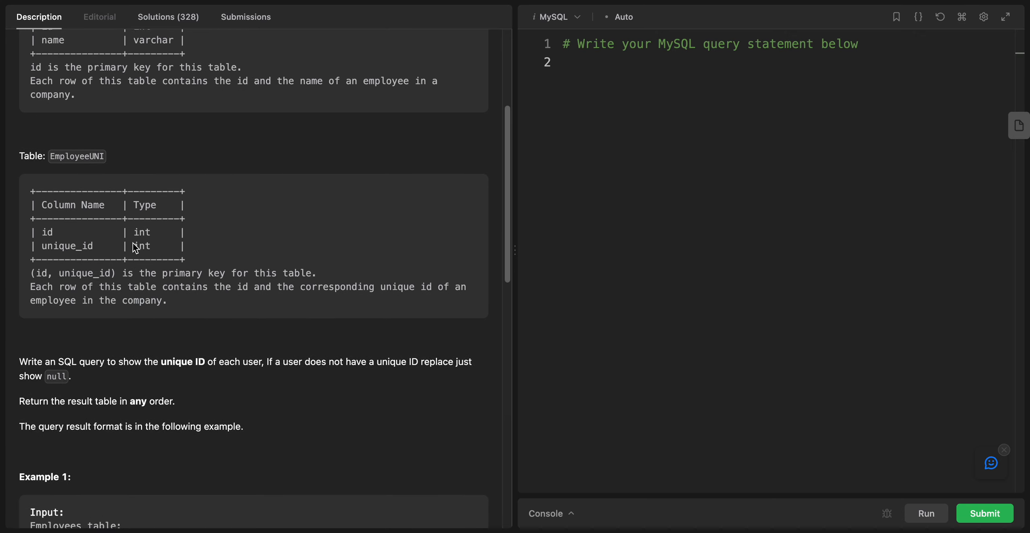
{"action": "scroll", "scroll_direction": "down", "scroll_amount": 3}
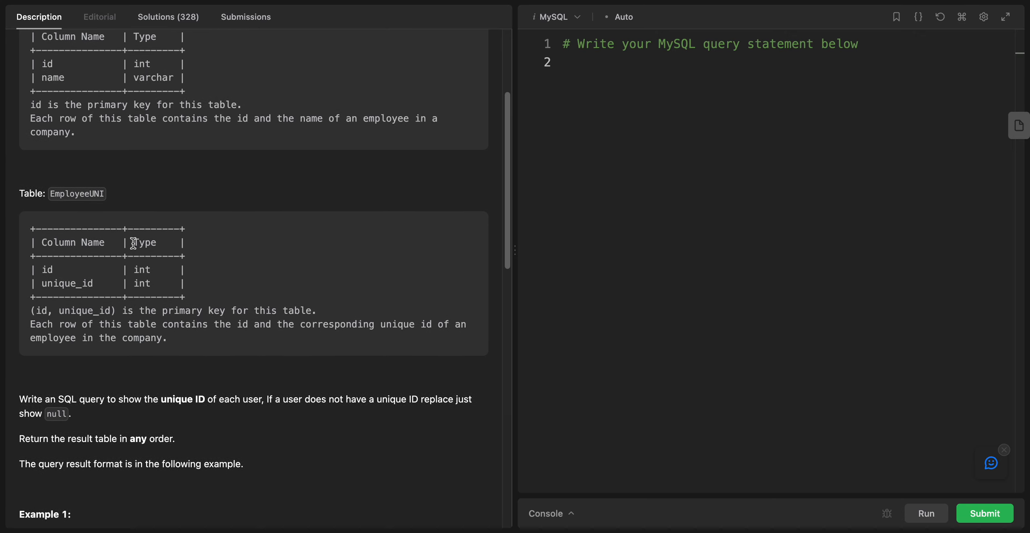
{"action": "scroll", "scroll_direction": "down", "scroll_amount": 3}
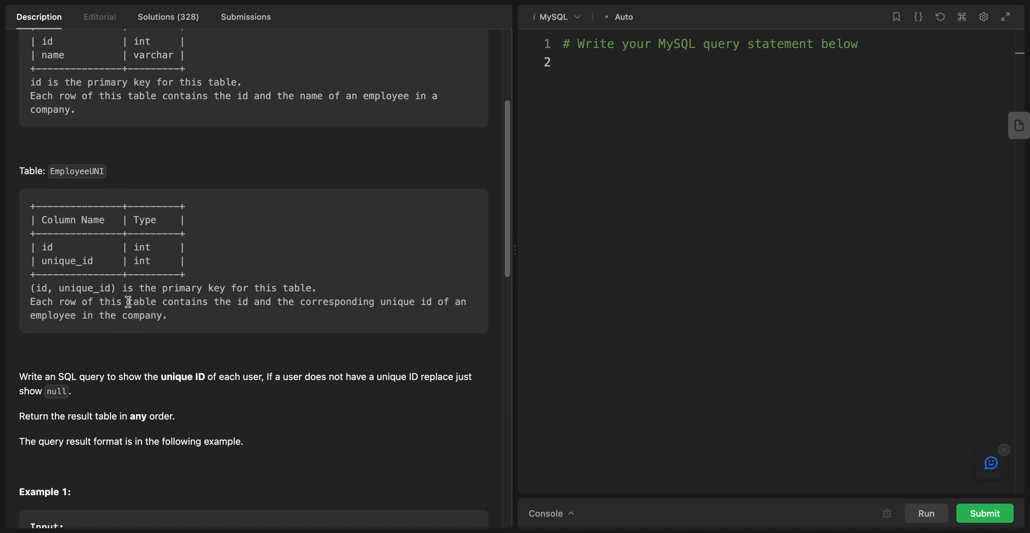
{"action": "mouse_move", "coordinate": [144, 355]}
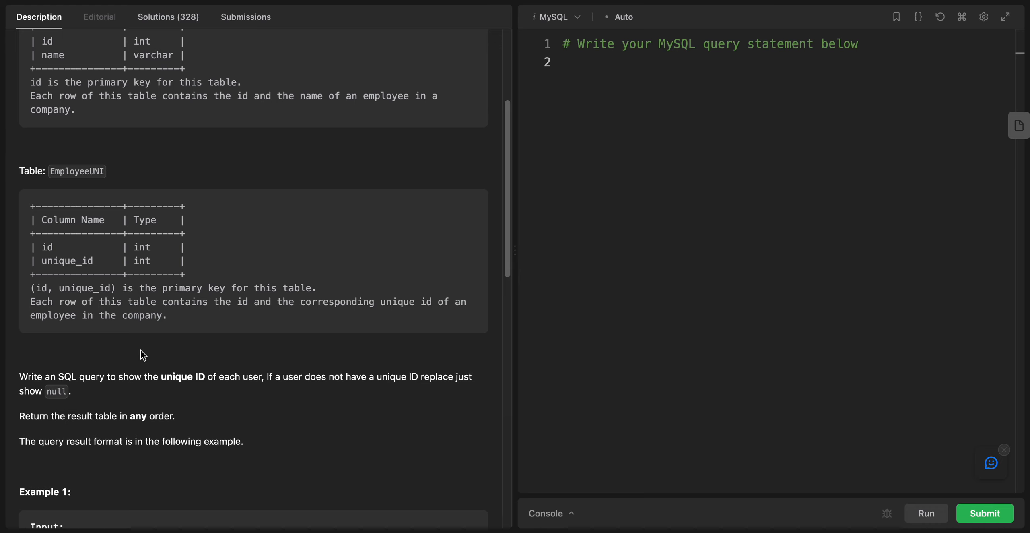
{"action": "scroll", "scroll_direction": "down", "scroll_amount": 3}
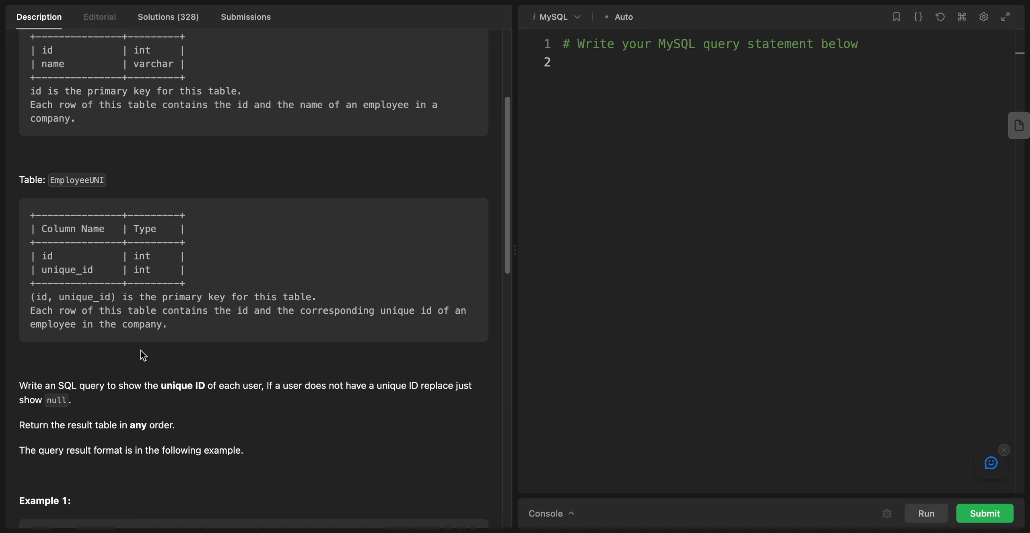
{"action": "scroll", "scroll_direction": "down", "scroll_amount": 3}
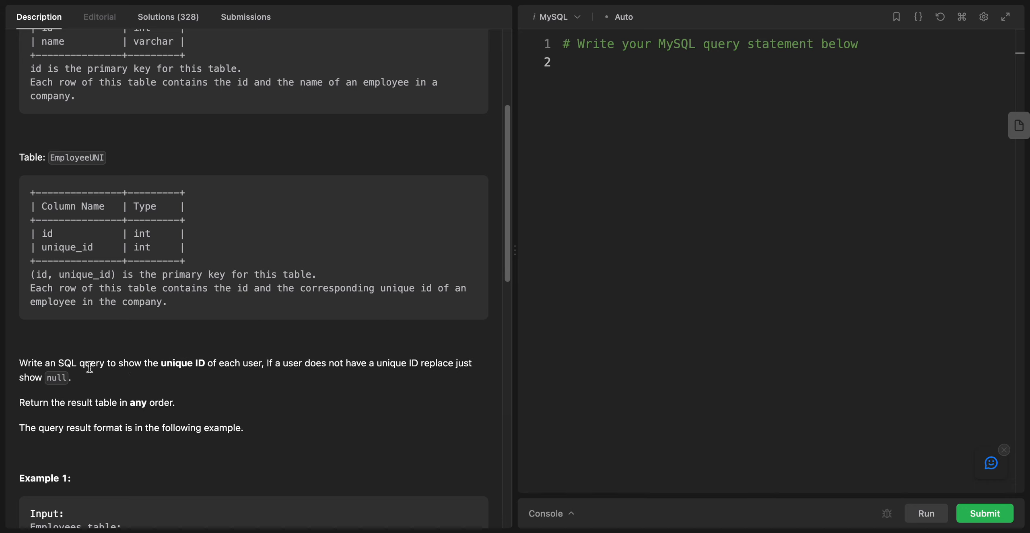
{"action": "double_click", "coordinate": [175, 362]}
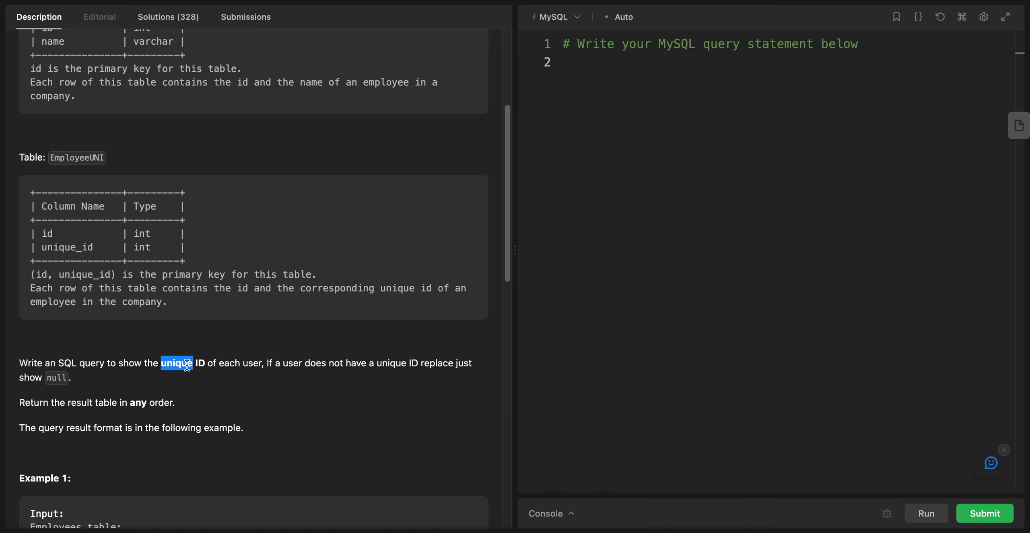
{"action": "double_click", "coordinate": [66, 246]}
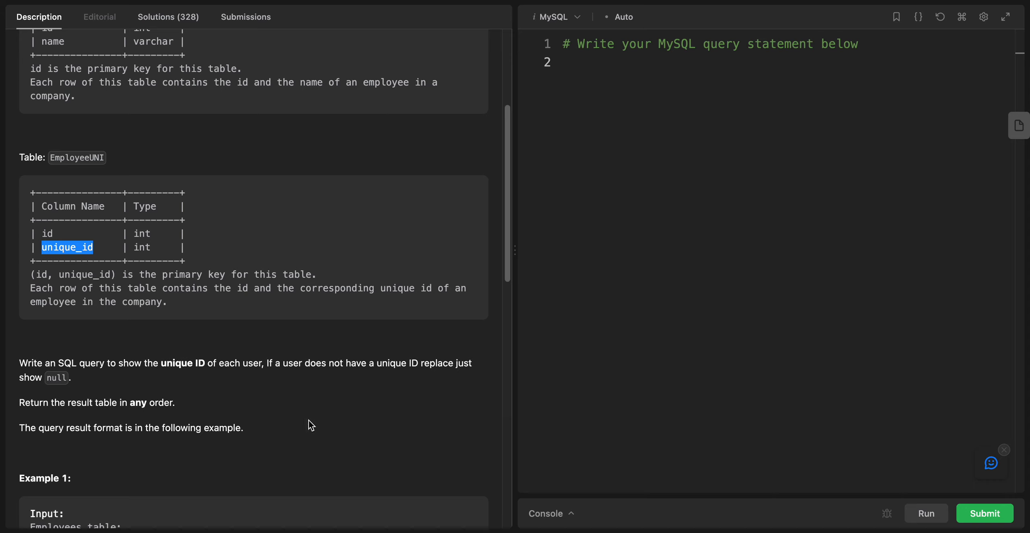
{"action": "mouse_move", "coordinate": [297, 374]}
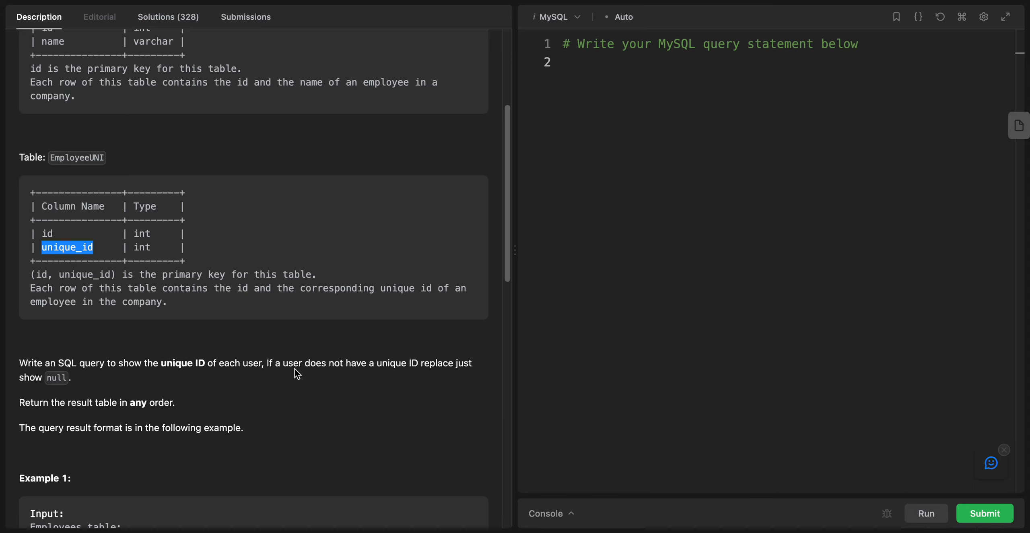
{"action": "mouse_move", "coordinate": [392, 365]}
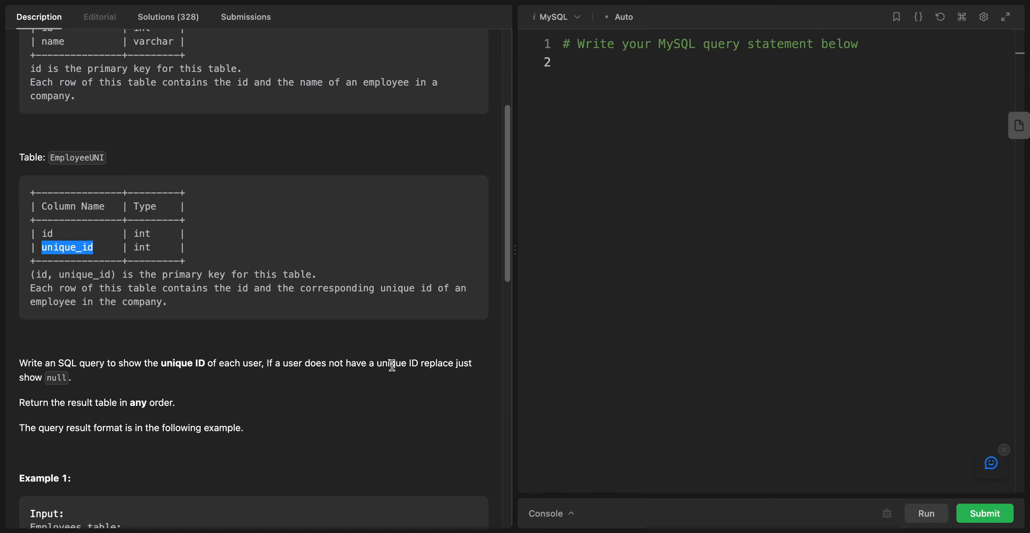
{"action": "mouse_move", "coordinate": [59, 363]}
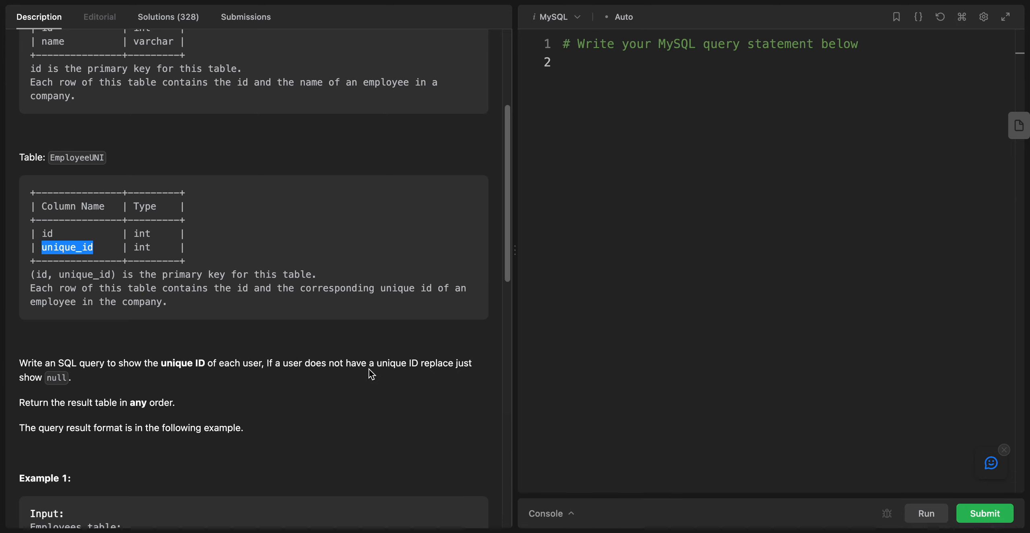
{"action": "mouse_move", "coordinate": [197, 442]}
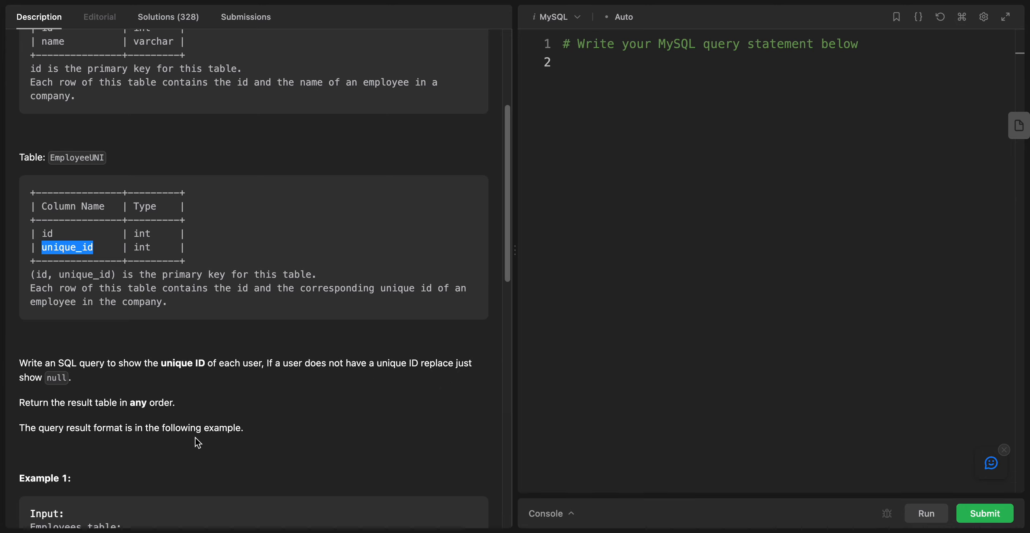
Step: Review the return requirement and expected output's name column, widening the query editor
{"action": "scroll", "scroll_direction": "down", "scroll_amount": 3}
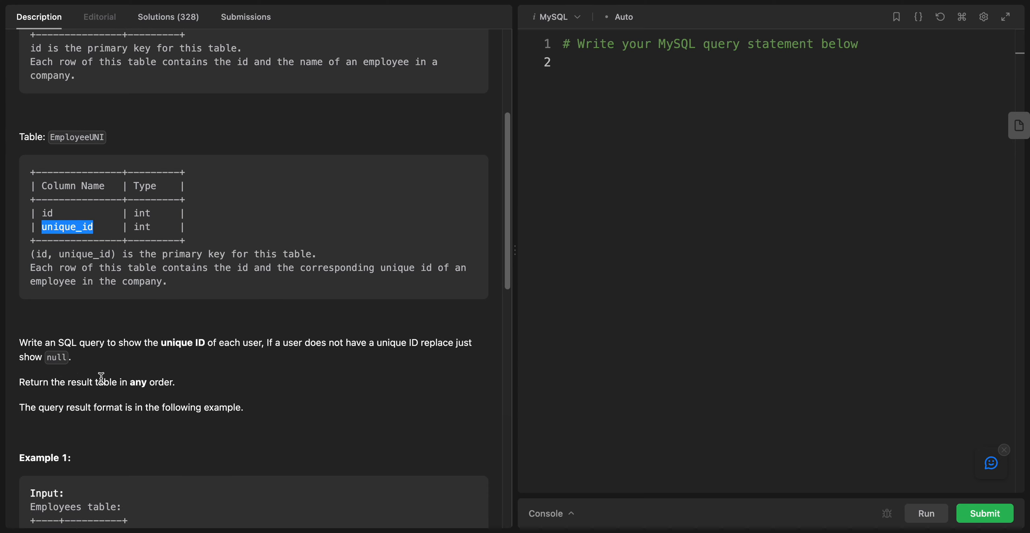
{"action": "double_click", "coordinate": [105, 381]}
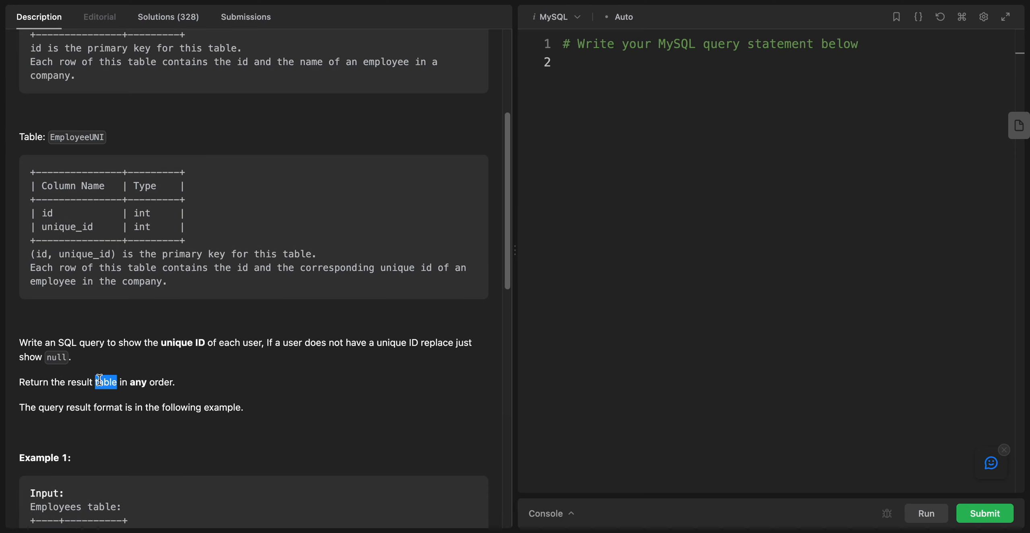
{"action": "scroll", "scroll_direction": "down", "scroll_amount": 3}
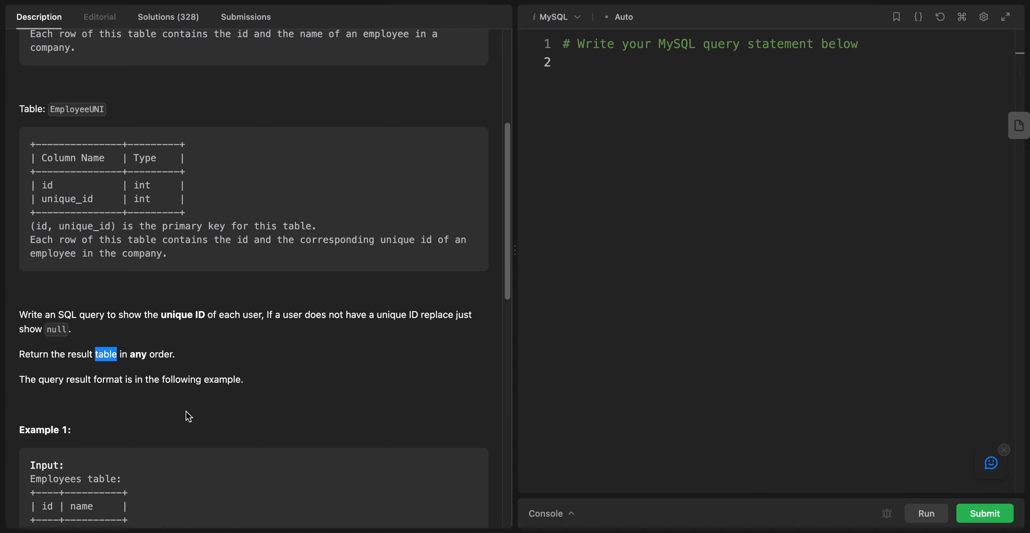
{"action": "scroll", "scroll_direction": "down", "scroll_amount": 3}
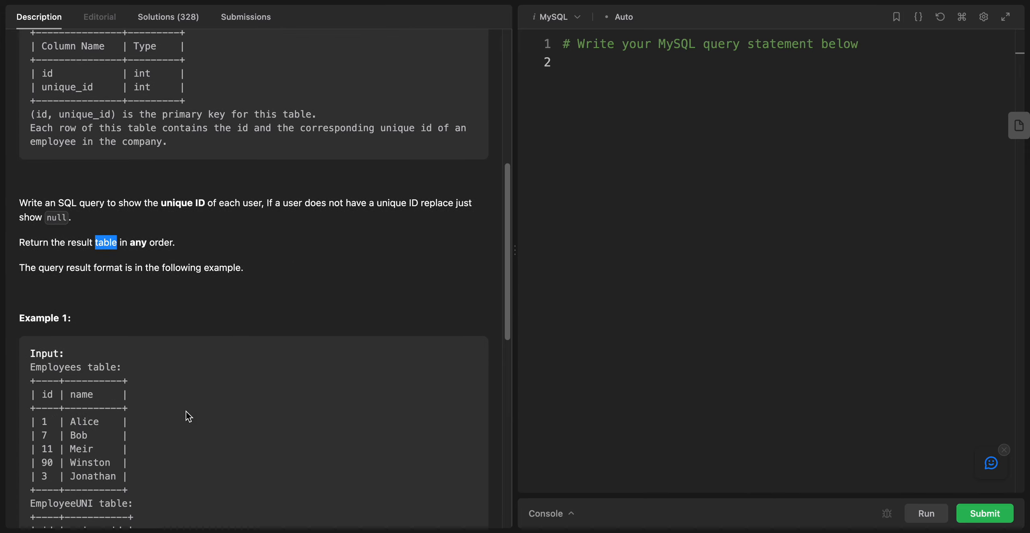
{"action": "scroll", "scroll_direction": "down", "scroll_amount": 3}
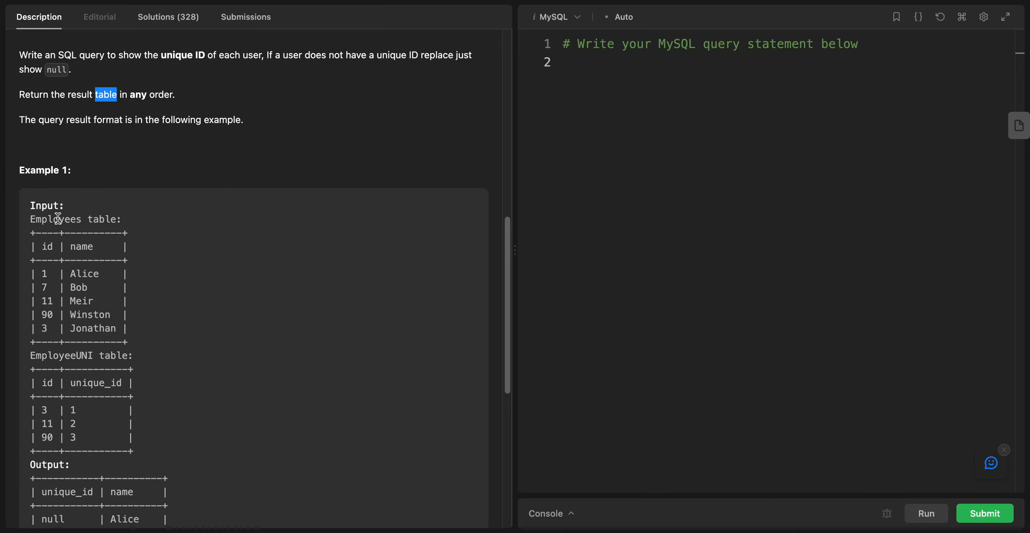
{"action": "scroll", "scroll_direction": "down", "scroll_amount": 3}
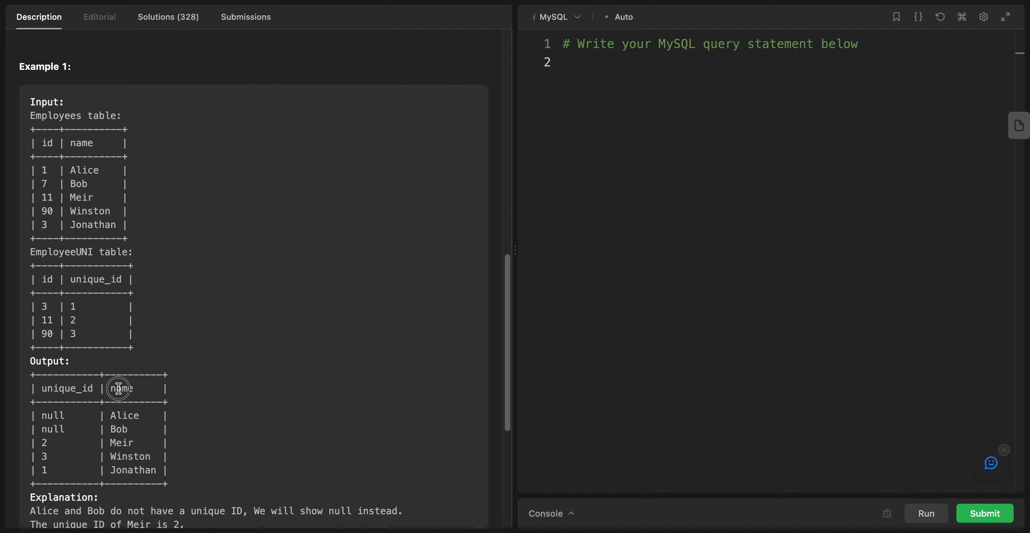
{"action": "double_click", "coordinate": [121, 388]}
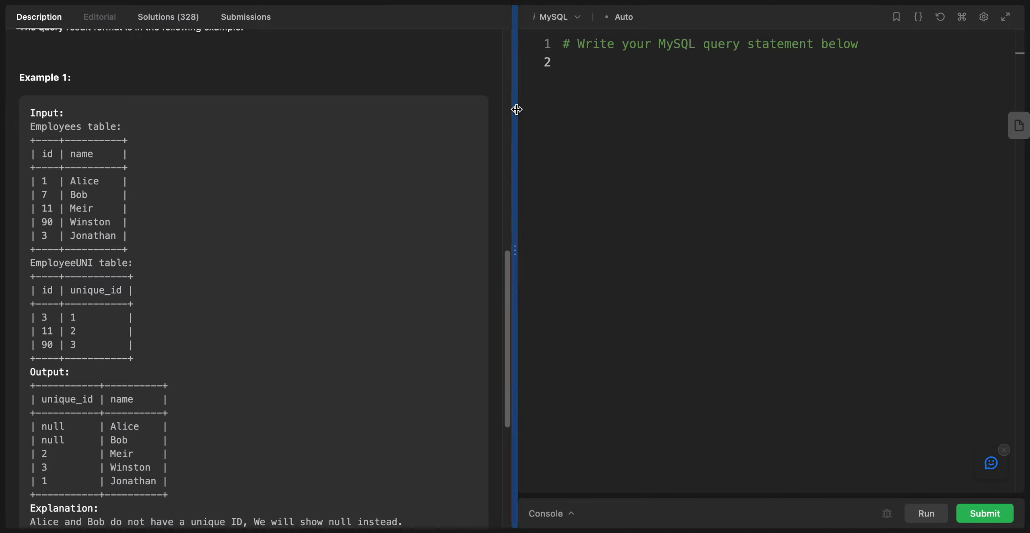
{"action": "left_click_drag", "start_coordinate": [517, 110], "coordinate": [323, 109]}
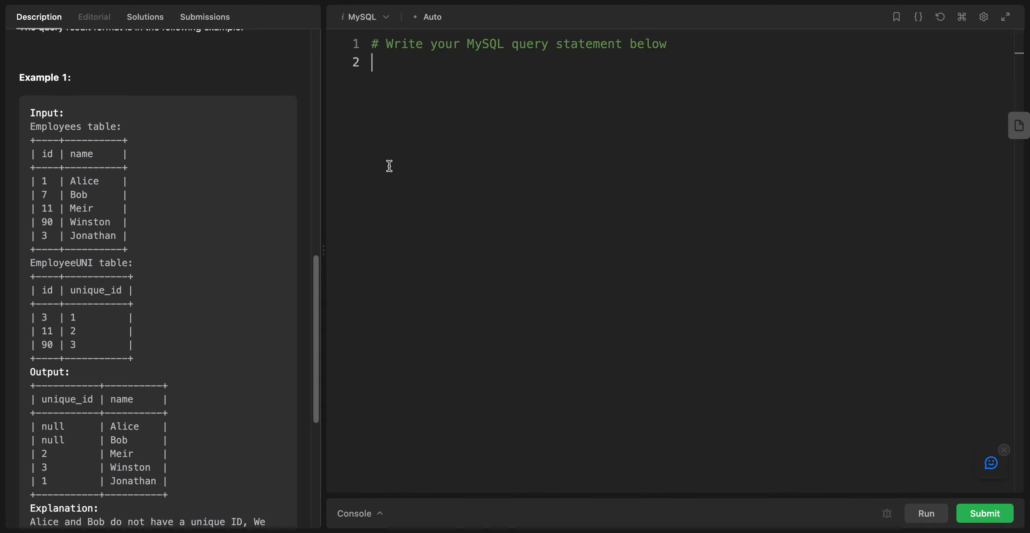
{"action": "mouse_move", "coordinate": [4, 410]}
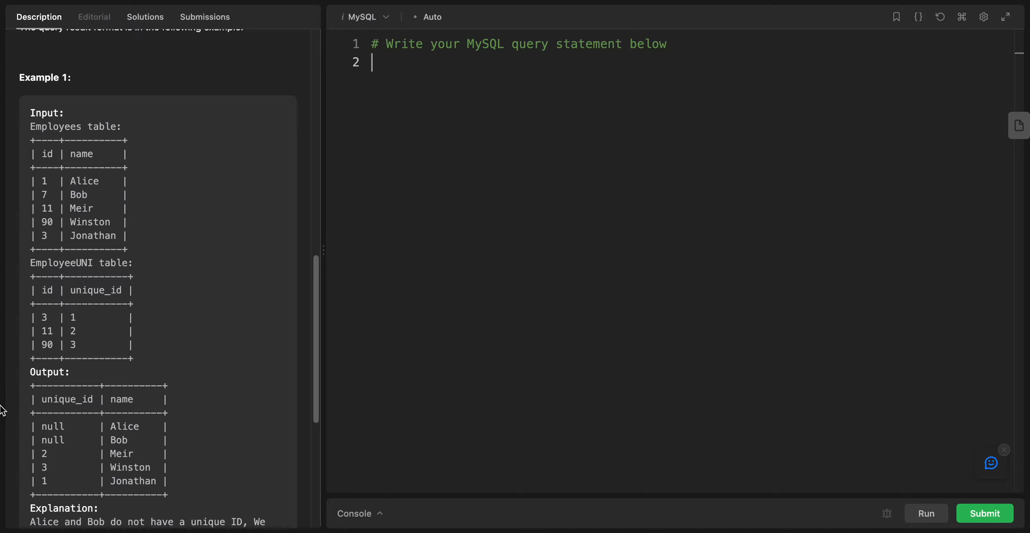
Step: Write line 2 of the query as 'select unique_id,name' using the example output columns
{"action": "double_click", "coordinate": [121, 398]}
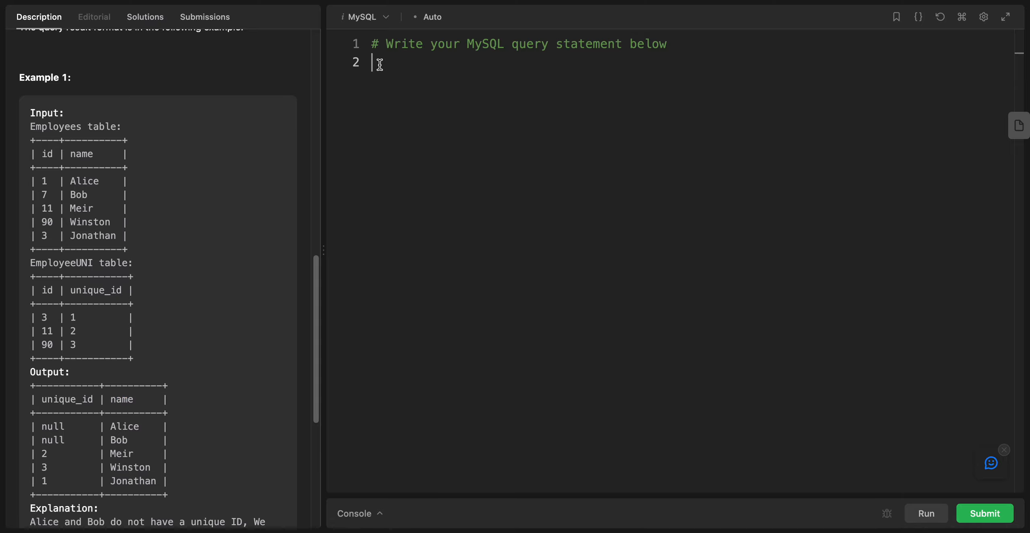
{"action": "type", "text": "se"}
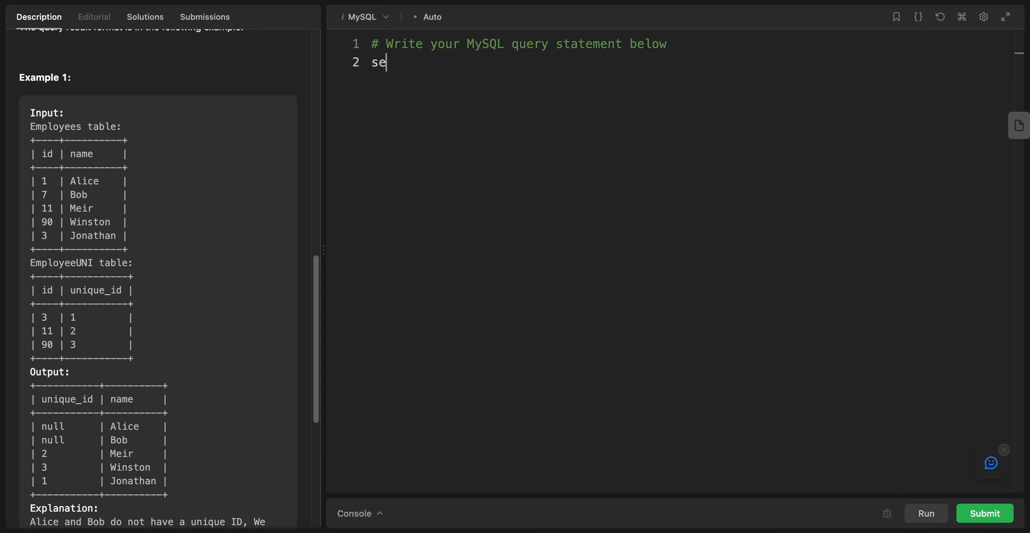
{"action": "type", "text": "lect"}
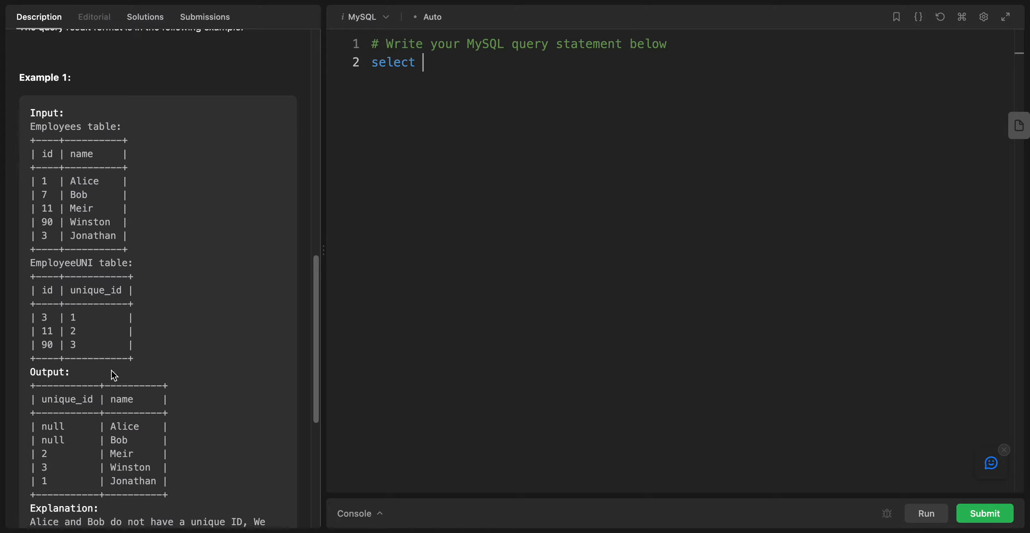
{"action": "mouse_move", "coordinate": [477, 67]}
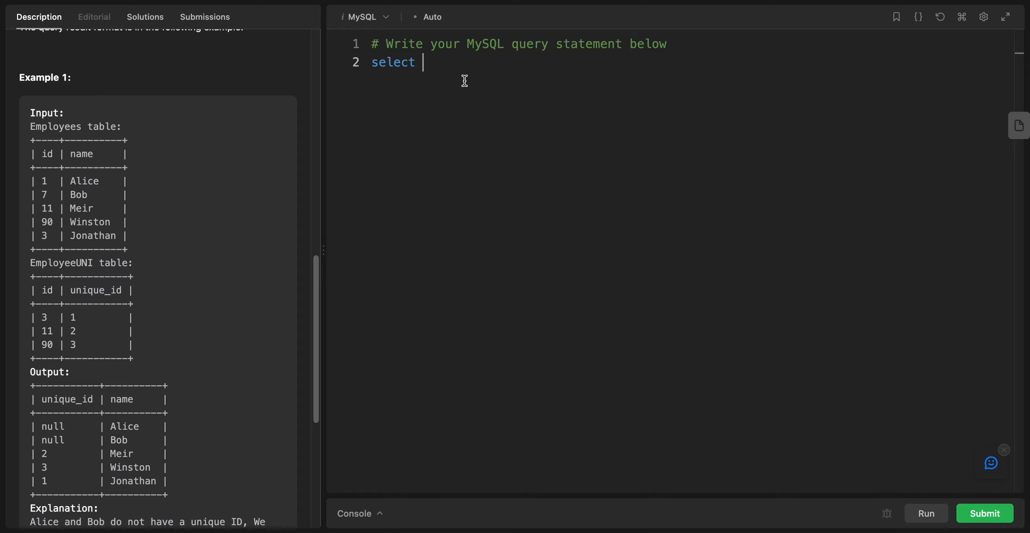
{"action": "double_click", "coordinate": [66, 398]}
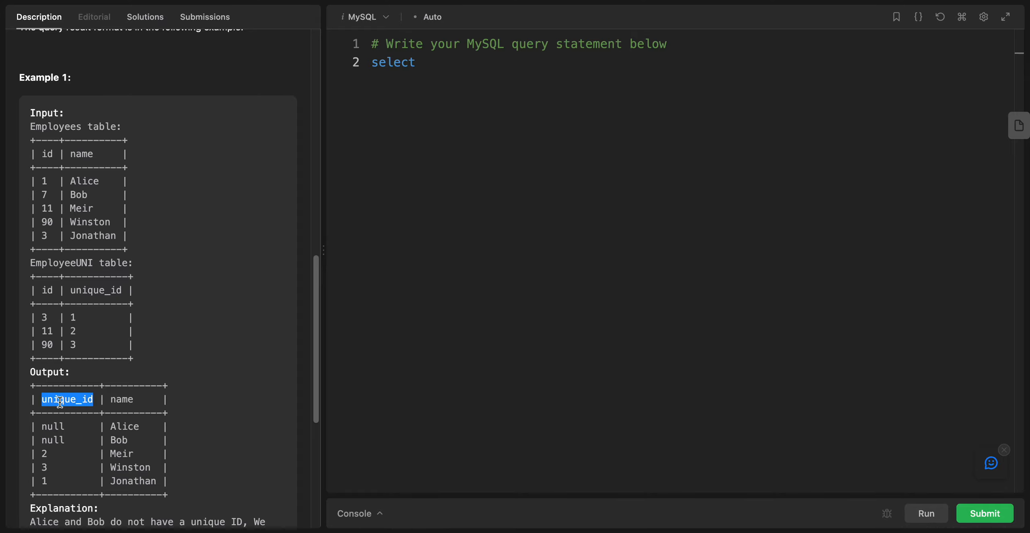
{"action": "type", "text": "unique_id"}
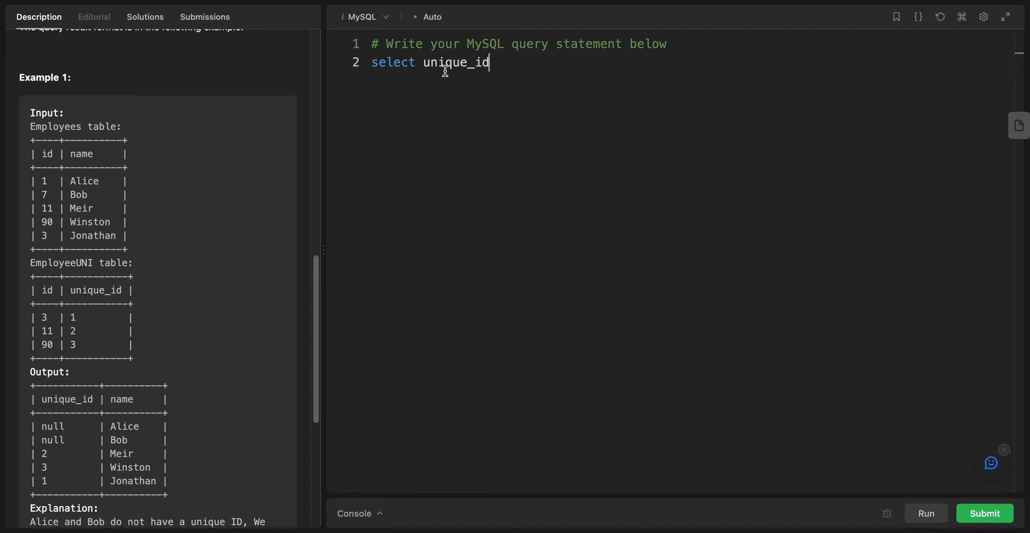
{"action": "double_click", "coordinate": [121, 398]}
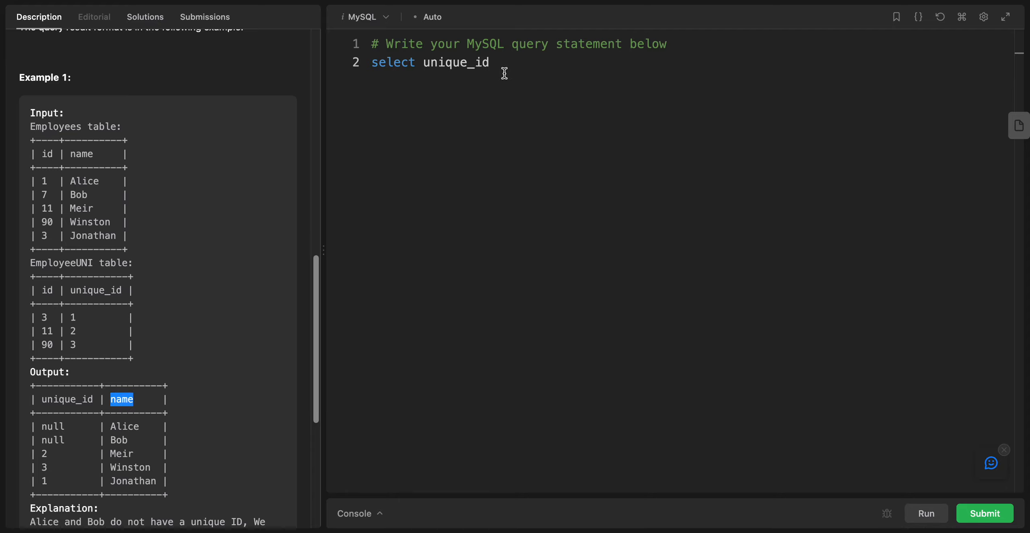
{"action": "type", "text": ",name"}
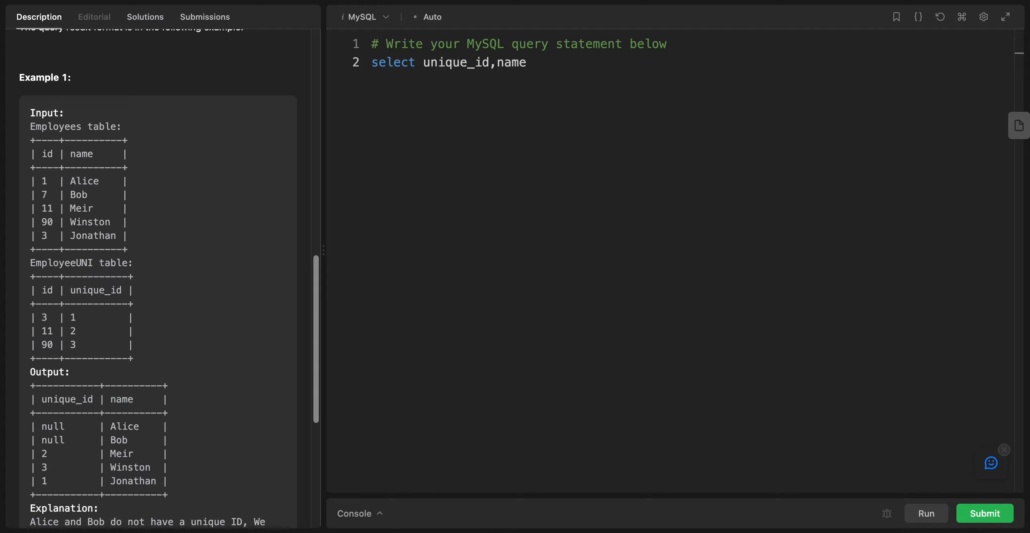
{"action": "mouse_move", "coordinate": [73, 219]}
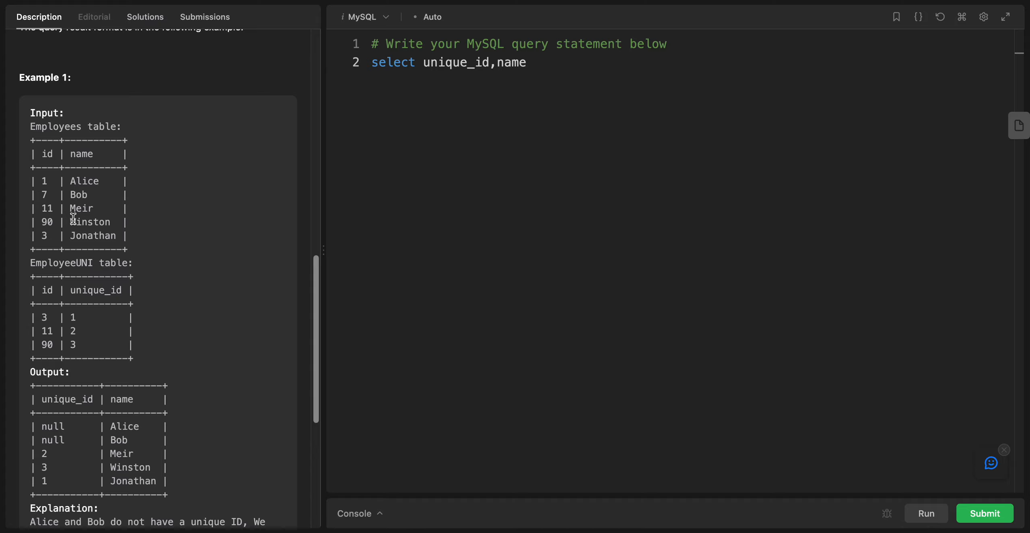
{"action": "mouse_move", "coordinate": [144, 193]}
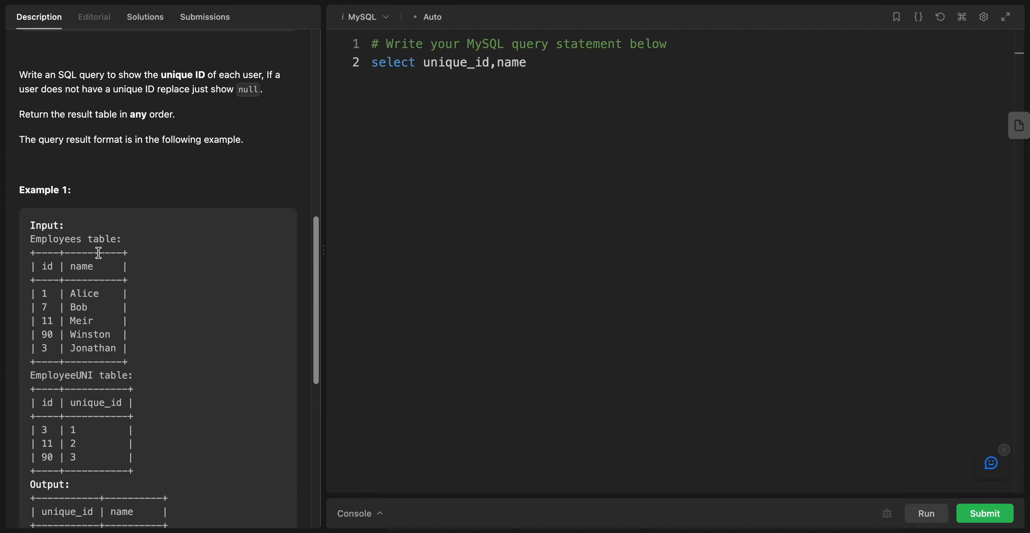
Step: Add 'from Employees e' and 'left join EmployeeUNI u' to the query
{"action": "double_click", "coordinate": [55, 239]}
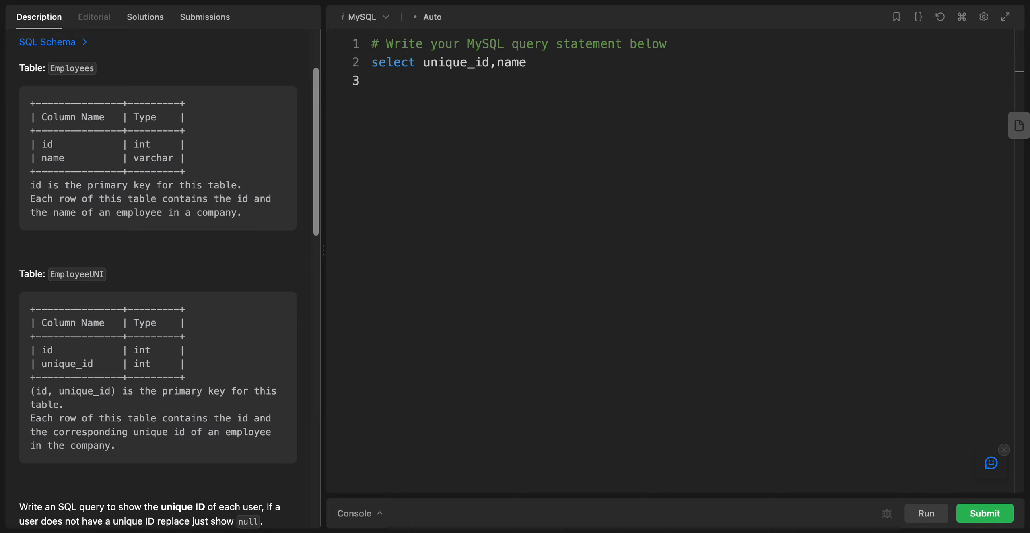
{"action": "type", "text": "from Employees"}
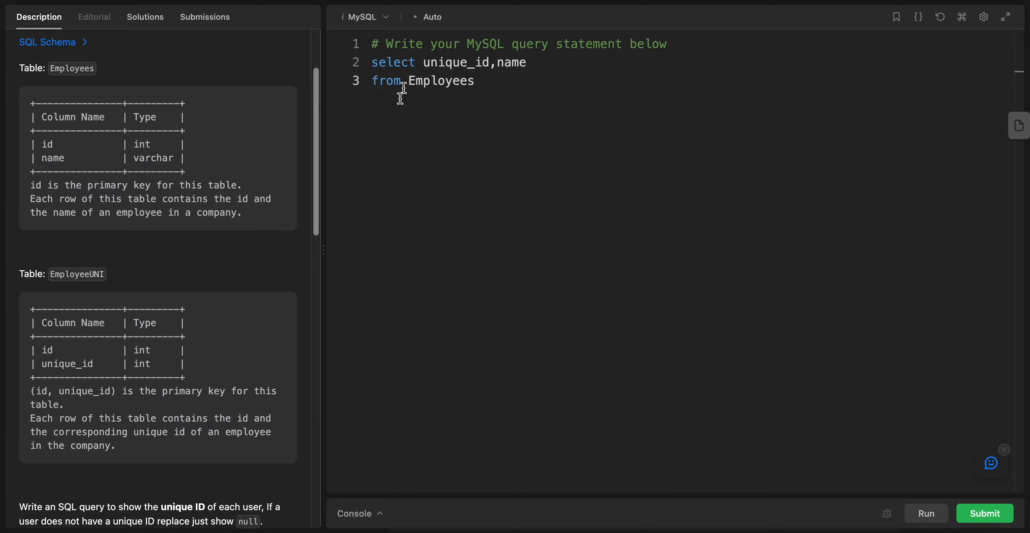
{"action": "scroll", "scroll_direction": "down", "scroll_amount": 3}
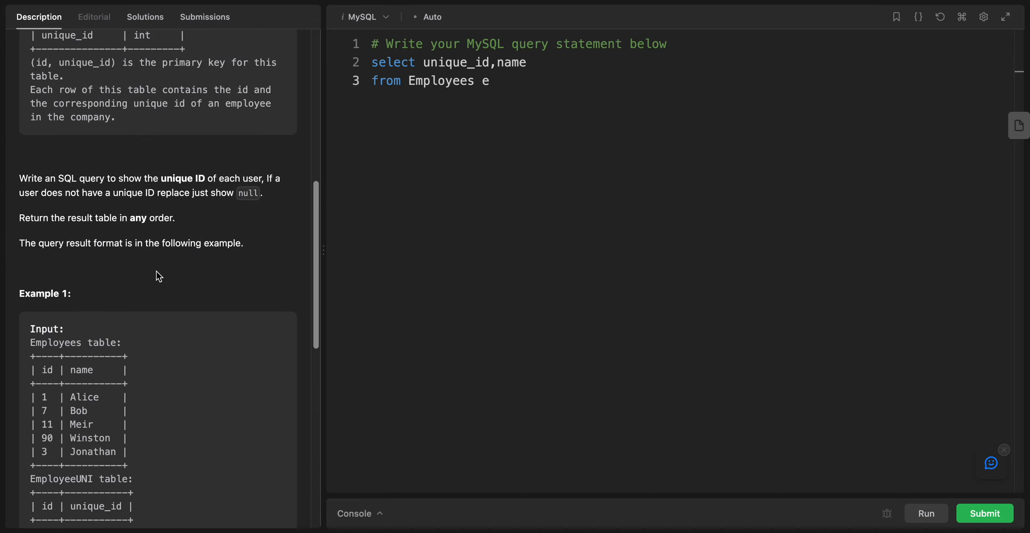
{"action": "key", "text": "Enter"}
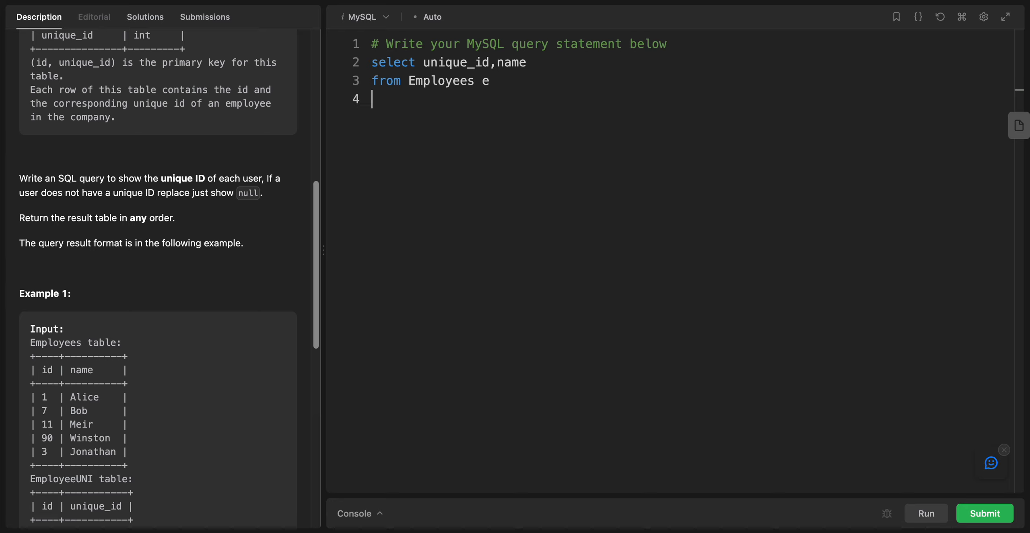
{"action": "type", "text": "left join"}
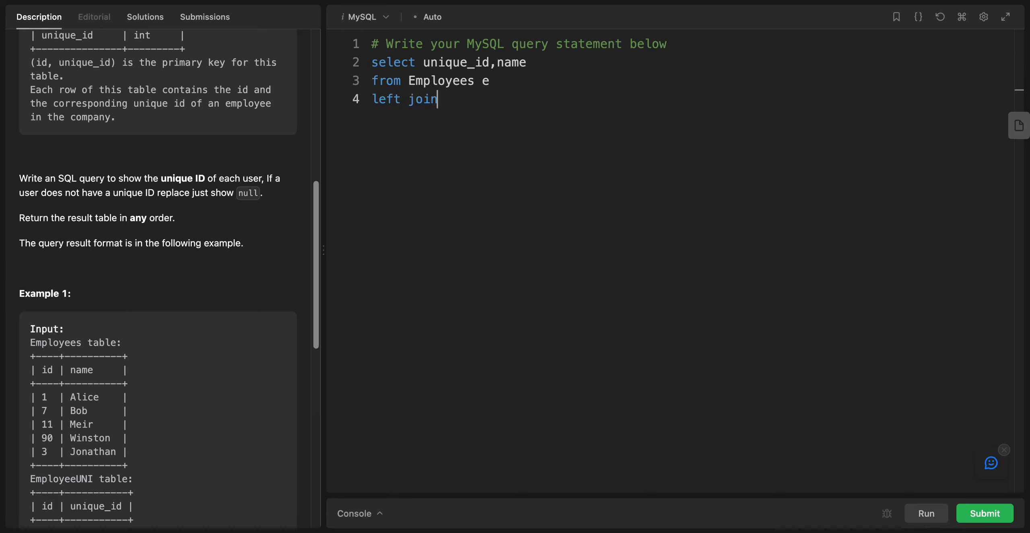
{"action": "type", "text": "\" \""}
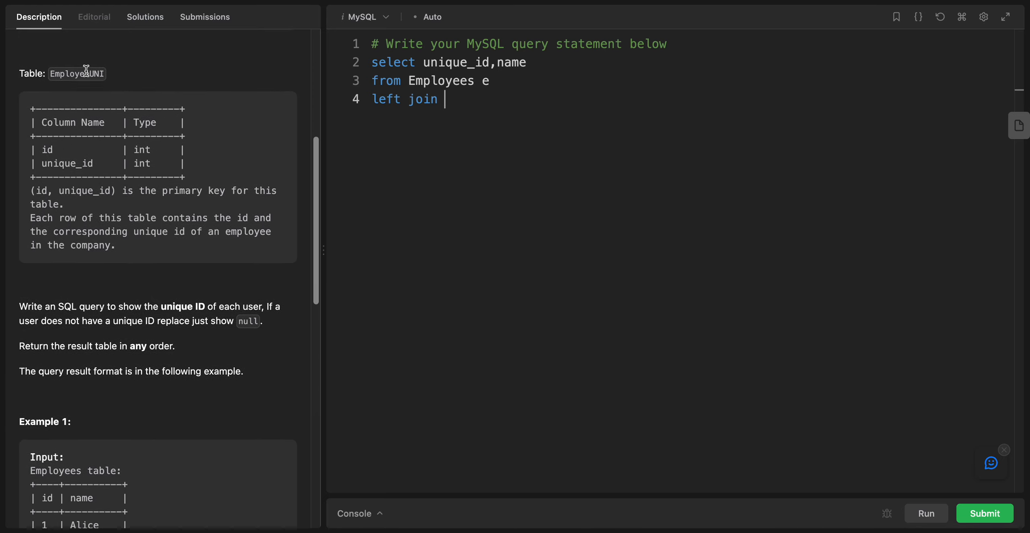
{"action": "double_click", "coordinate": [77, 73]}
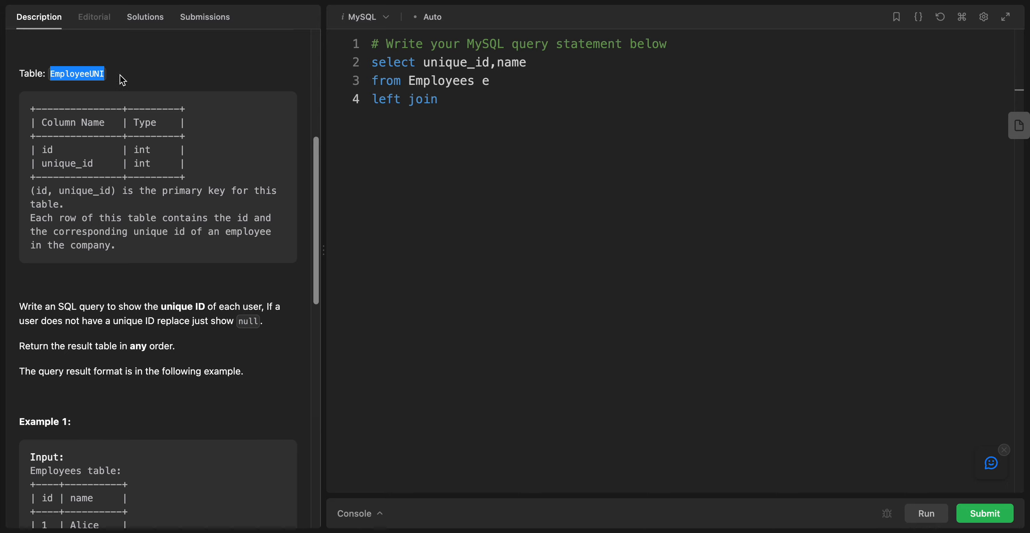
{"action": "type", "text": "EmployeeUNI"}
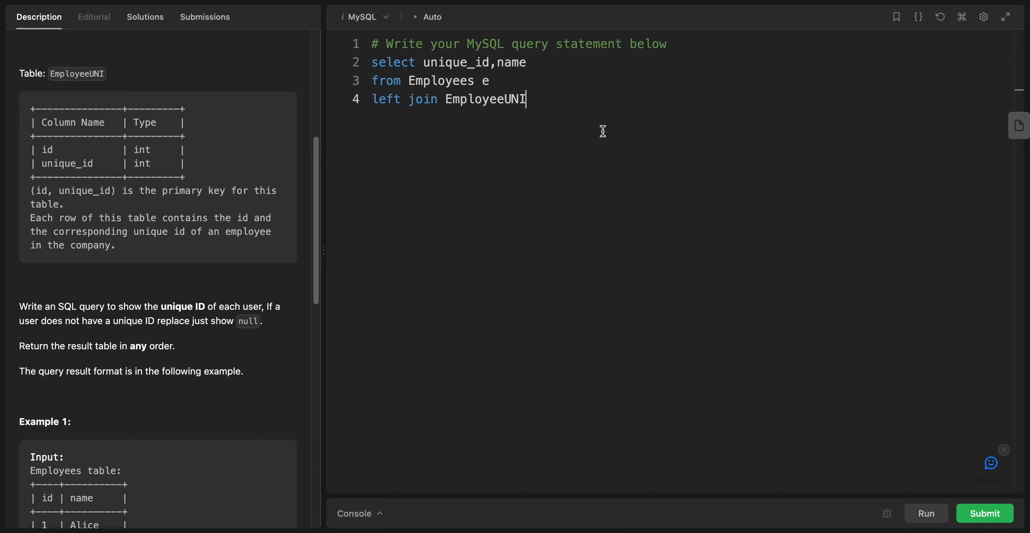
{"action": "type", "text": "u"}
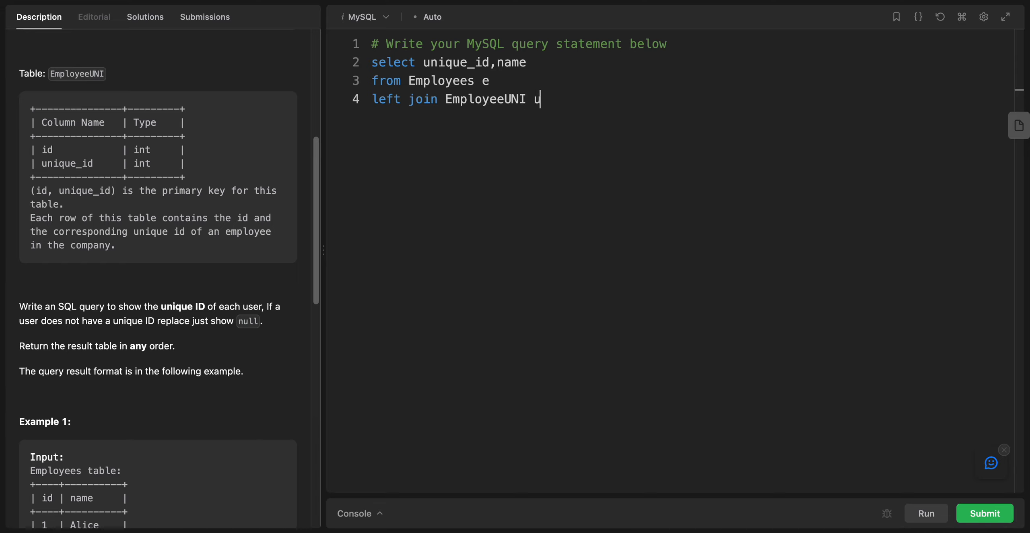
Step: Add the join condition line 'on e.id = u.id'
{"action": "key", "text": "enter"}
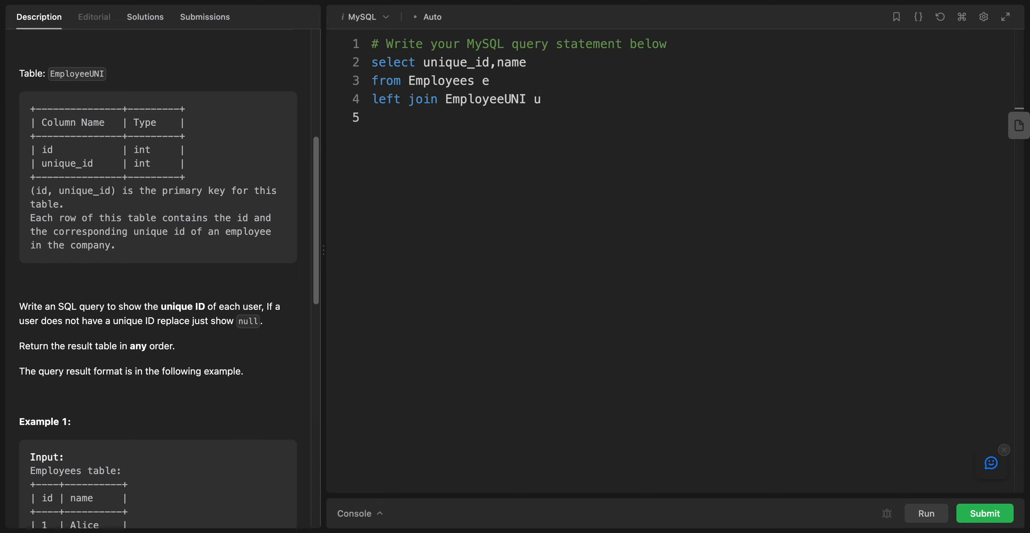
{"action": "type", "text": "on"}
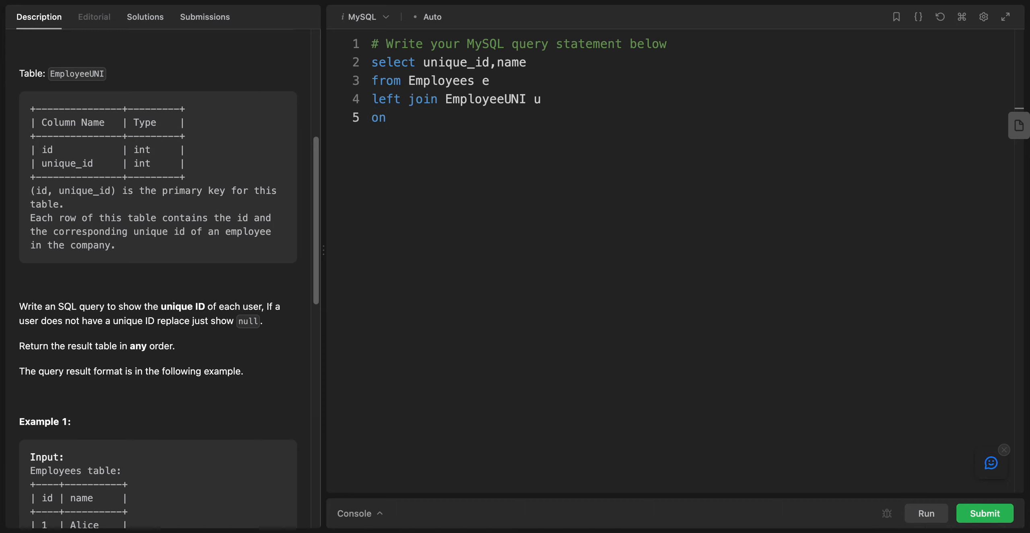
{"action": "type", "text": "e"}
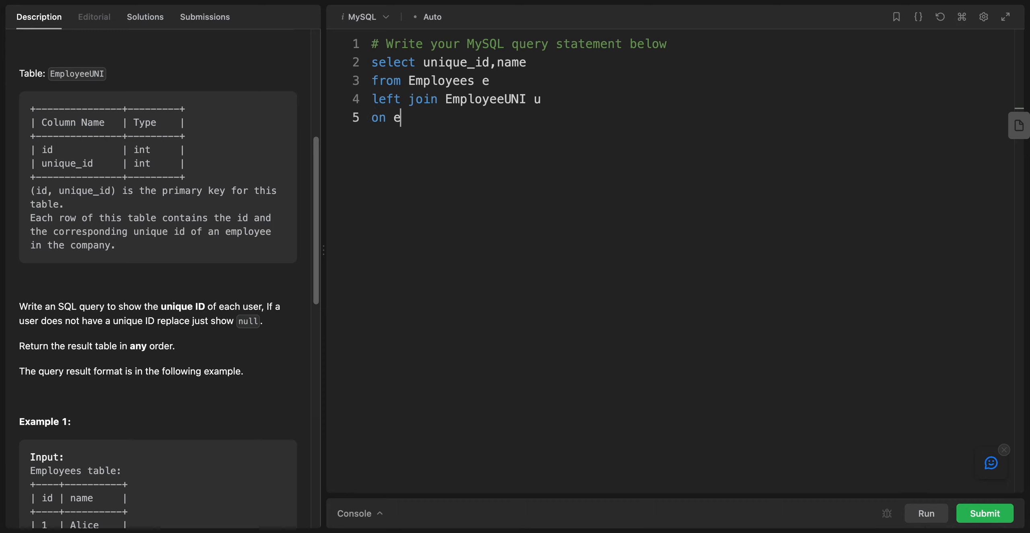
{"action": "type", "text": ".id ="}
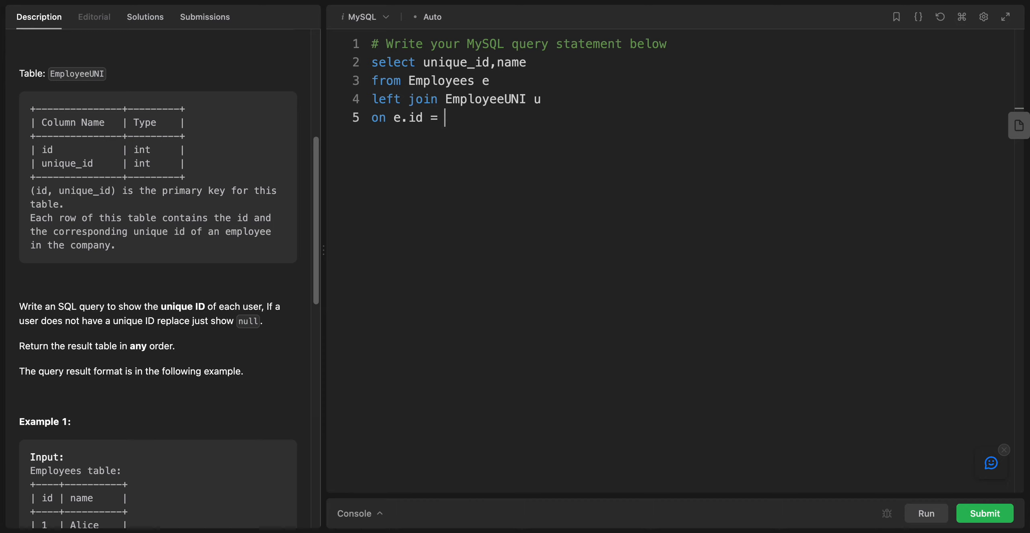
{"action": "type", "text": "u.id"}
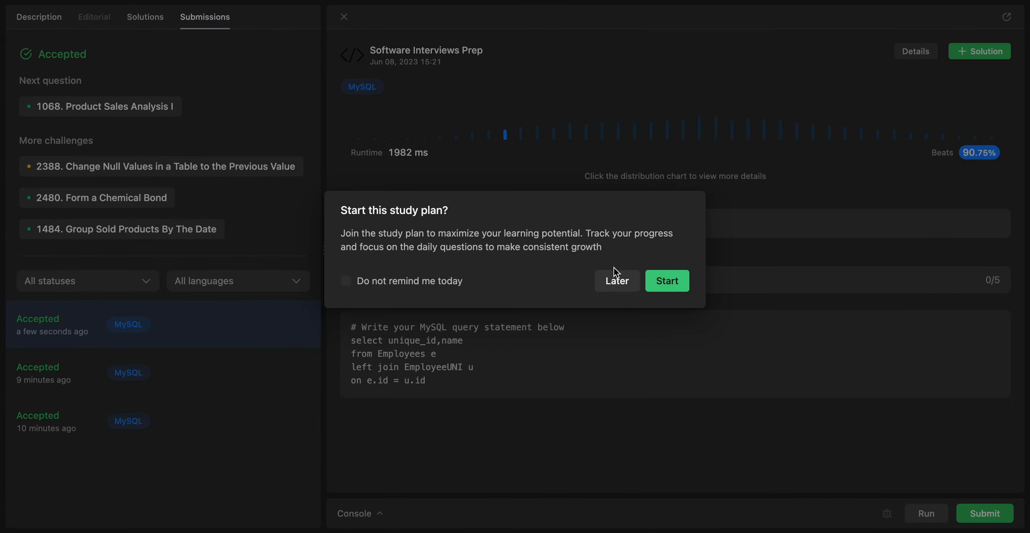
Step: Dismiss the study plan popup with Later after the Accepted submission
{"action": "left_click", "coordinate": [617, 280]}
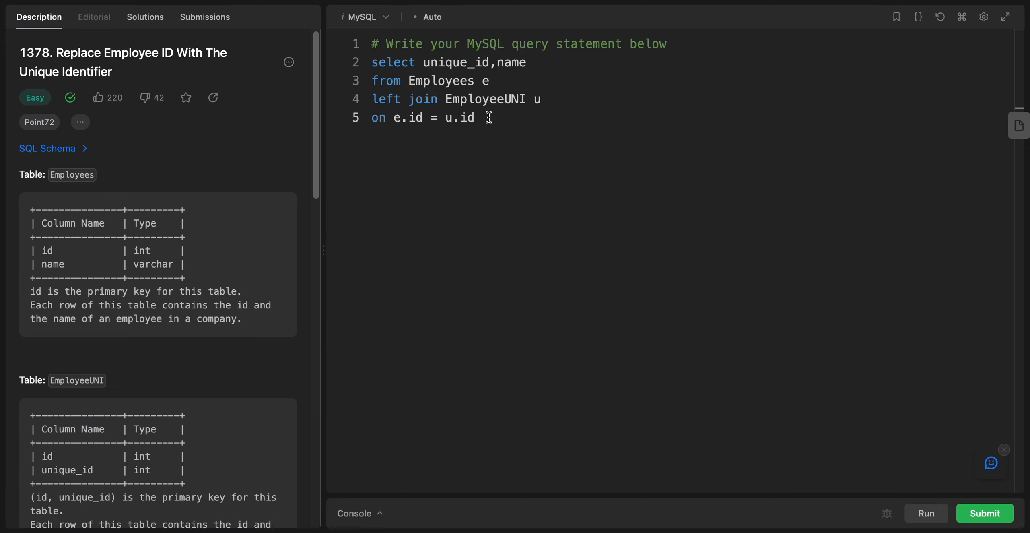
{"action": "triple_click", "coordinate": [452, 62]}
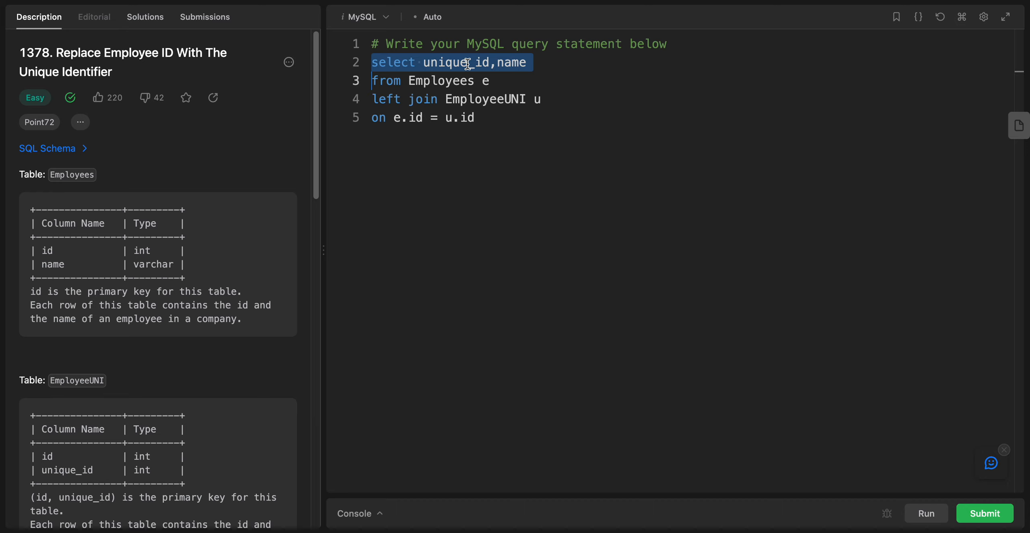
{"action": "double_click", "coordinate": [456, 62]}
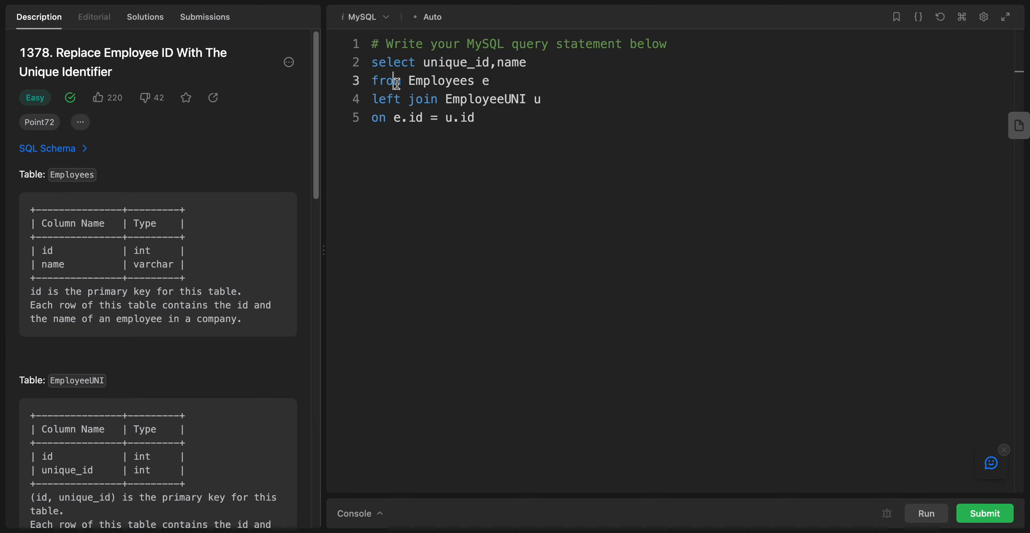
{"action": "double_click", "coordinate": [384, 81]}
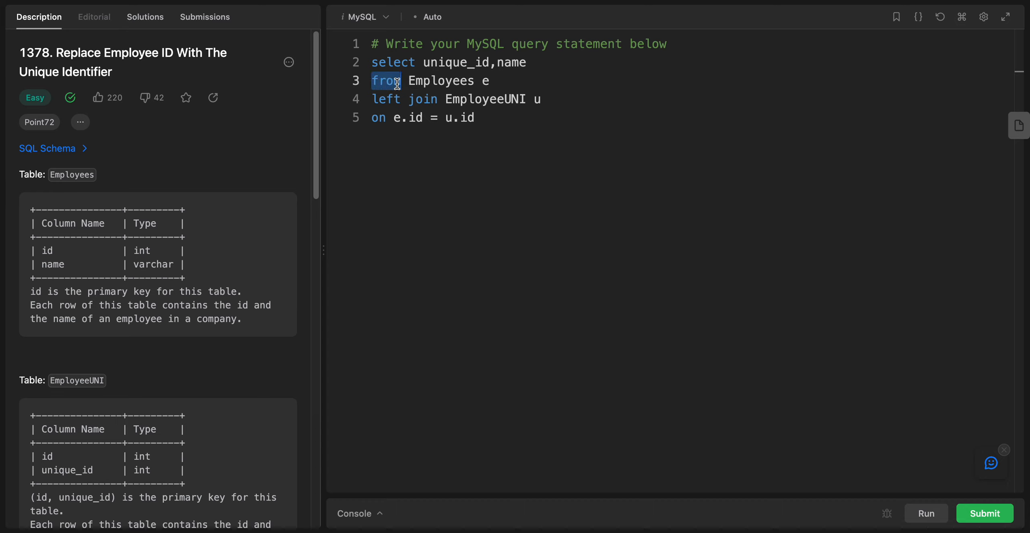
{"action": "mouse_move", "coordinate": [437, 87]}
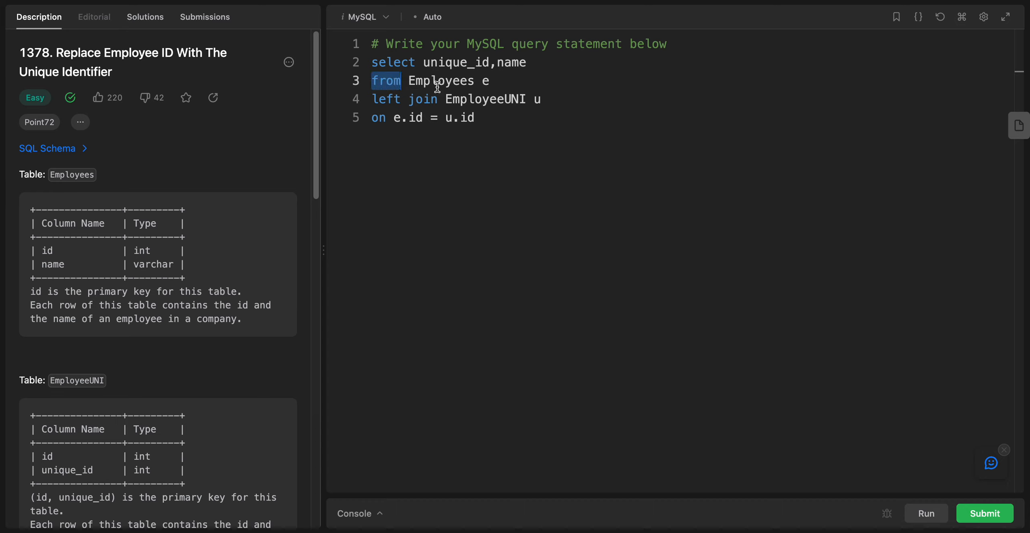
{"action": "double_click", "coordinate": [485, 99]}
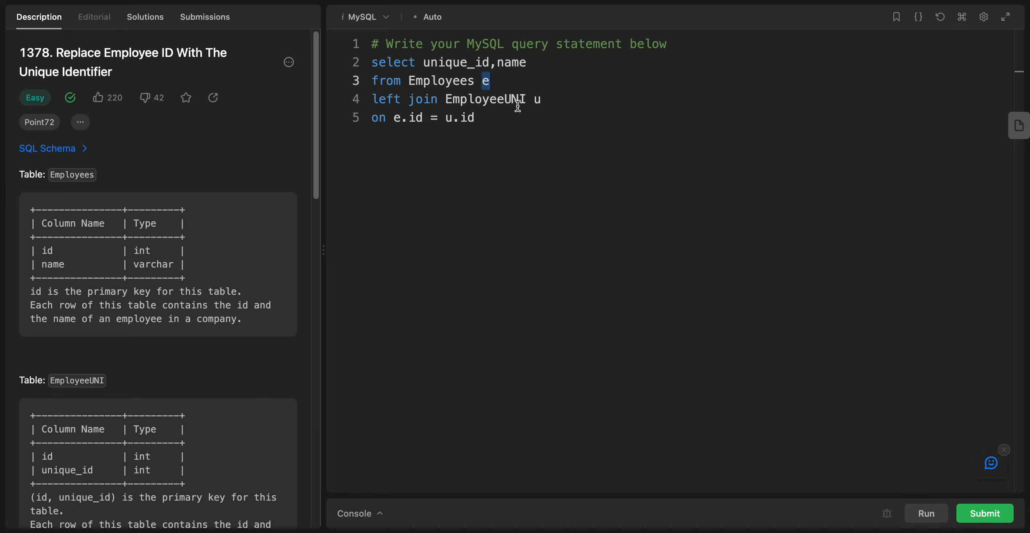
{"action": "mouse_move", "coordinate": [435, 104]}
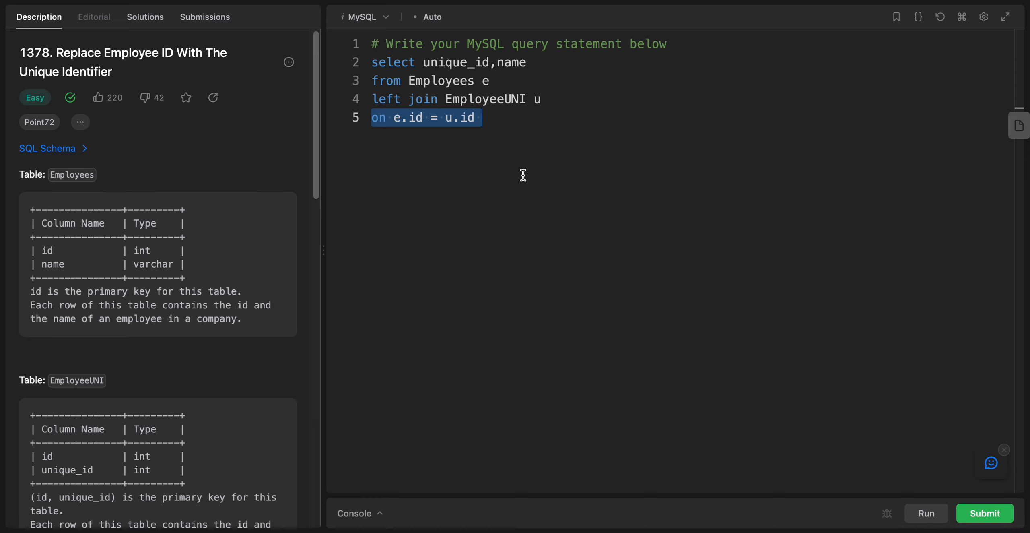
{"action": "left_click", "coordinate": [482, 118]}
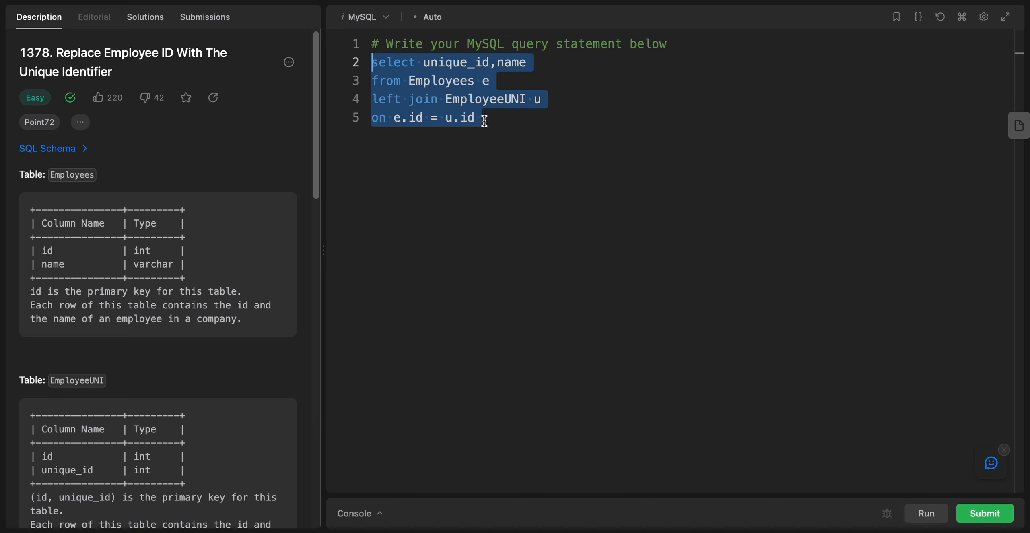
{"action": "left_click", "coordinate": [517, 134]}
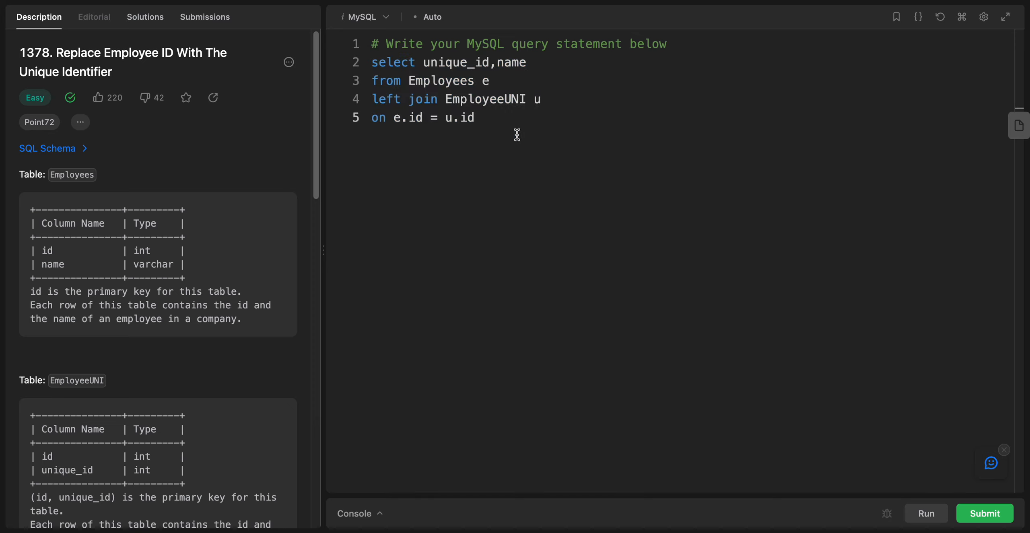
{"action": "mouse_move", "coordinate": [517, 134]}
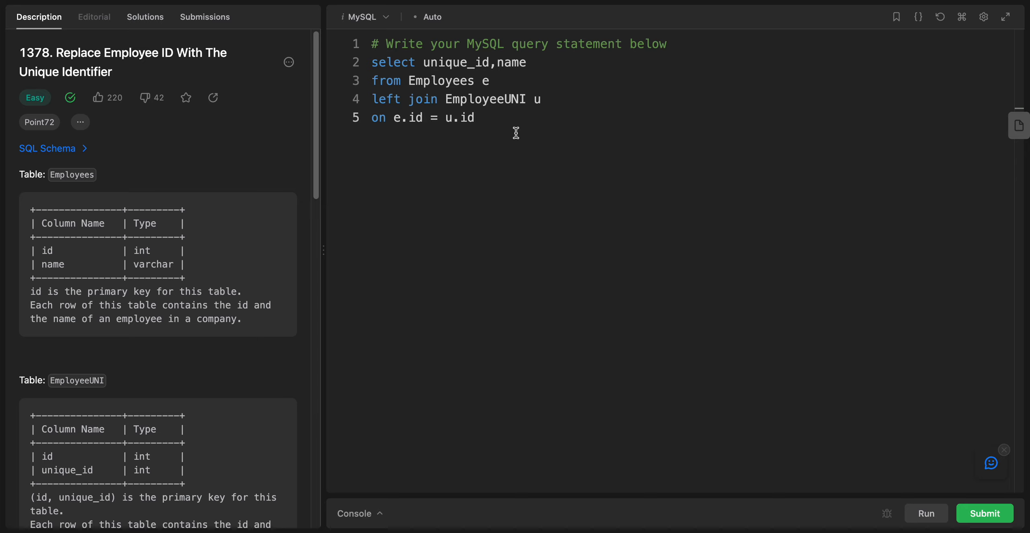